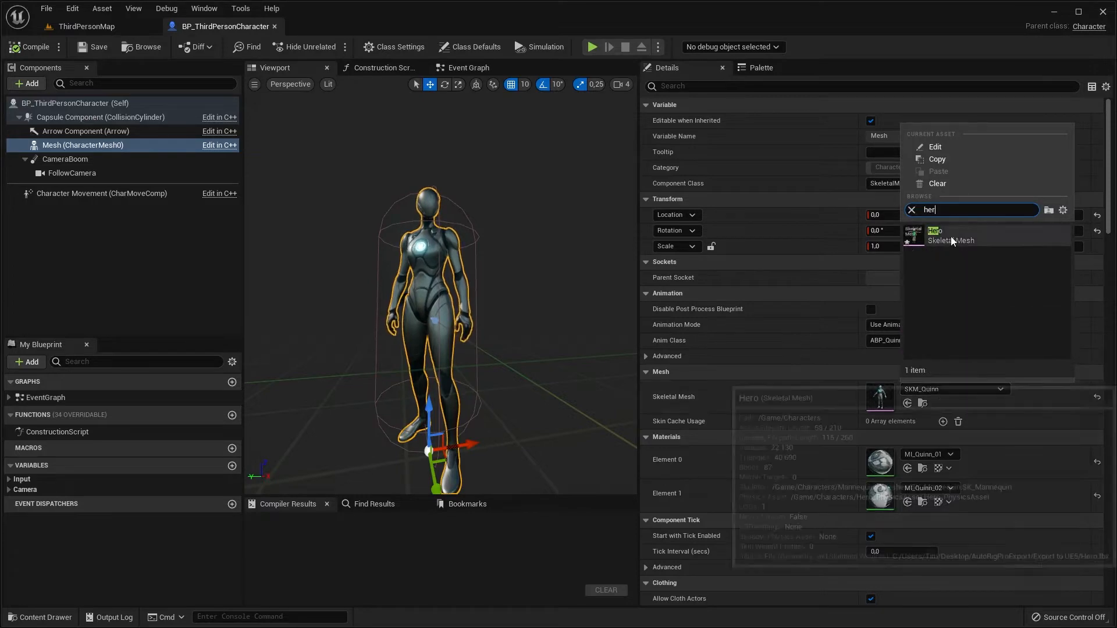
Step: Pick the Hero skeletal mesh for the third-person character Blueprint
{"action": "left_click", "coordinate": [591, 46]}
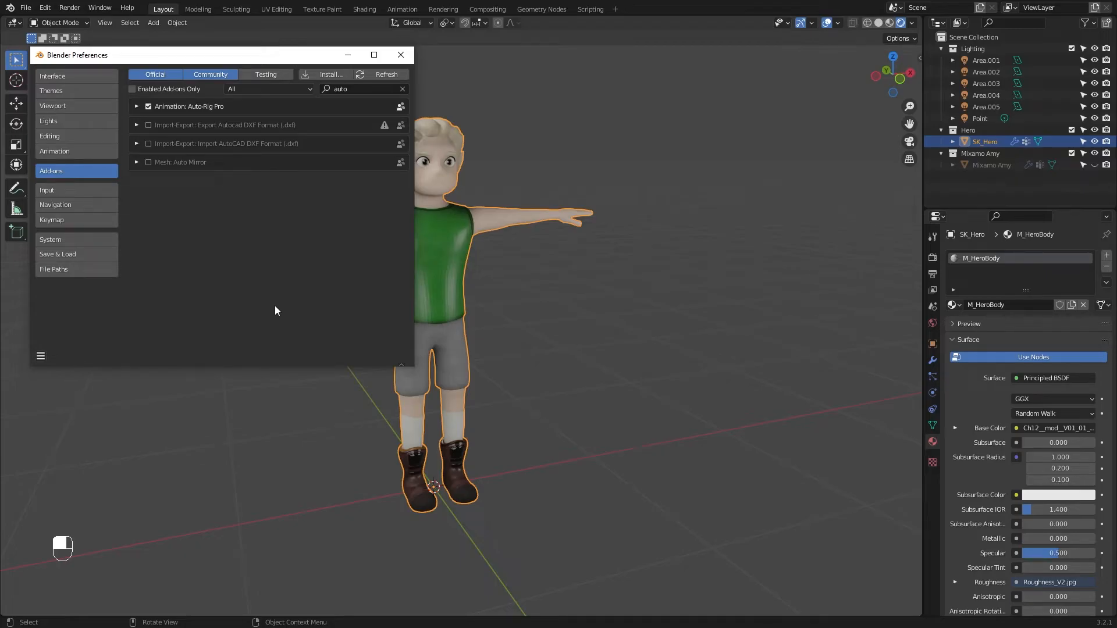
{"action": "mouse_move", "coordinate": [230, 119]}
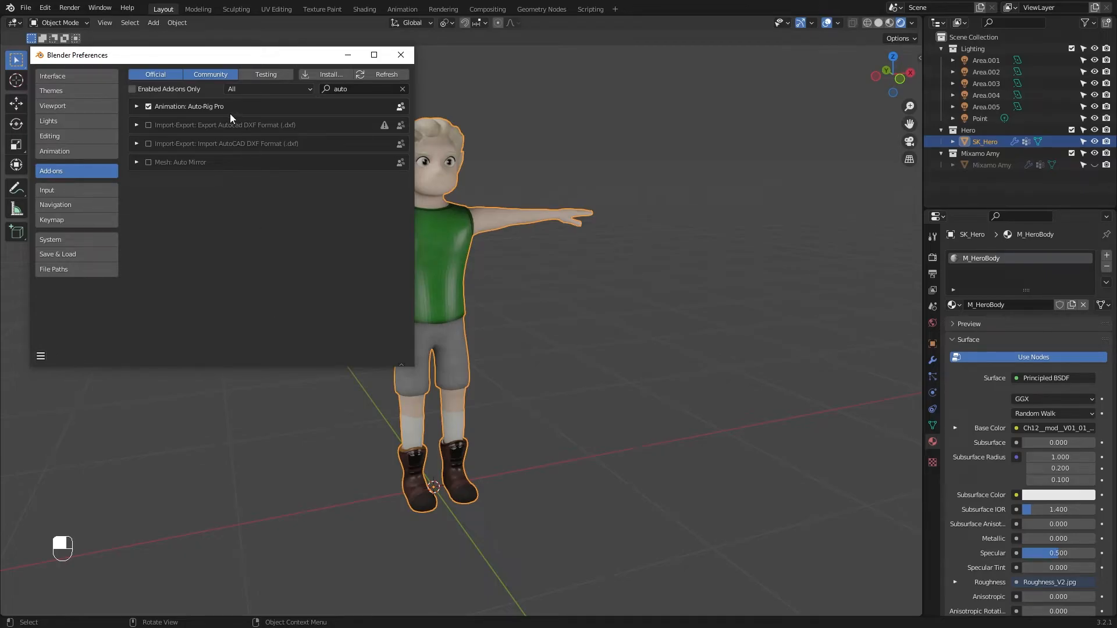
{"action": "mouse_move", "coordinate": [400, 56]}
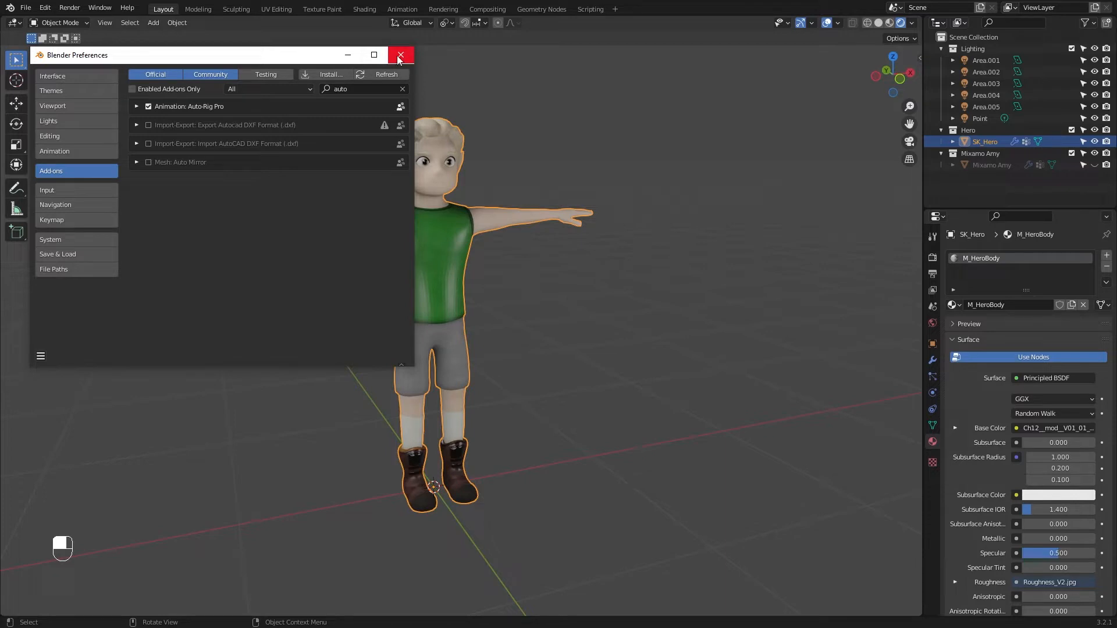
Step: Close Preferences, then briefly show and re-hide Mixamo Amy in the Outliner
{"action": "left_click", "coordinate": [399, 56]}
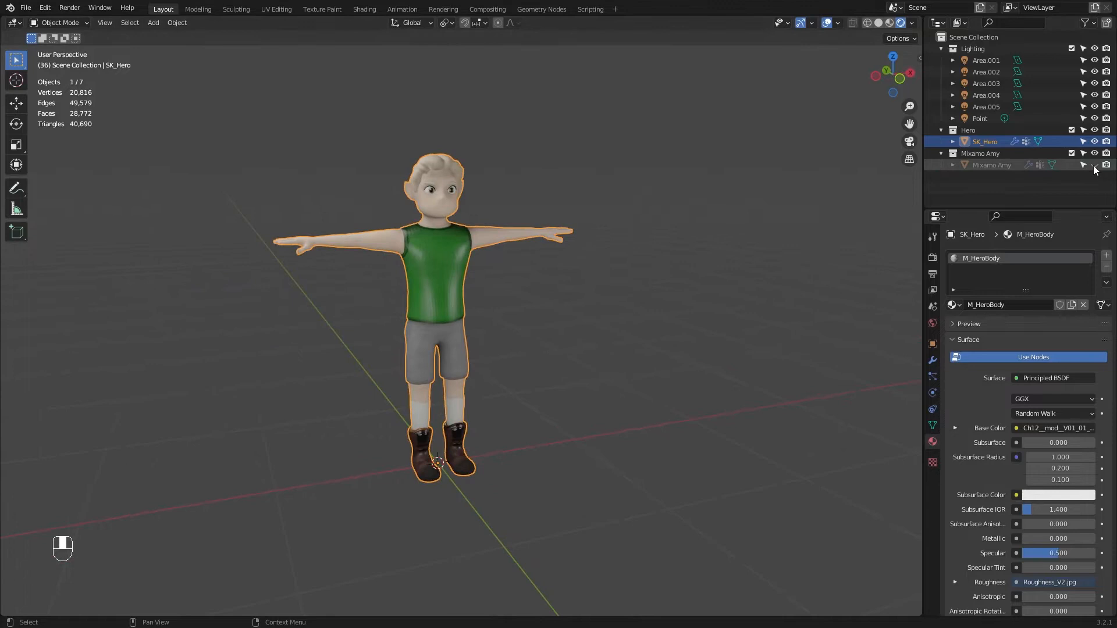
{"action": "left_click", "coordinate": [991, 165]}
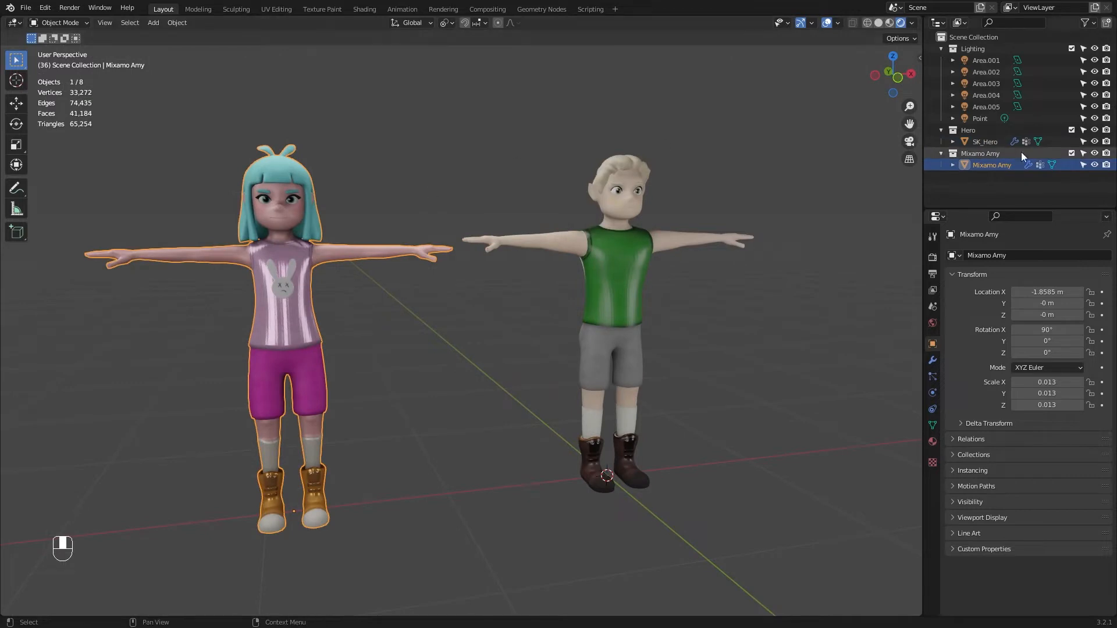
{"action": "left_click", "coordinate": [984, 141]}
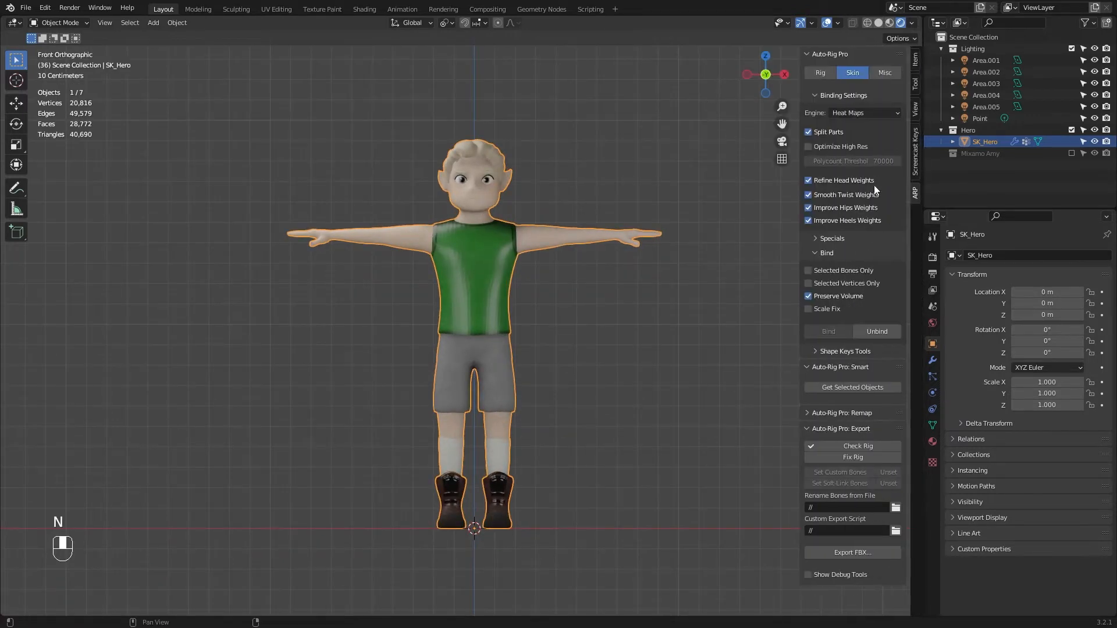
Step: Run Get Selected Objects in the Auto-Rig Pro Smart panel on the Hero
{"action": "left_click", "coordinate": [820, 72]}
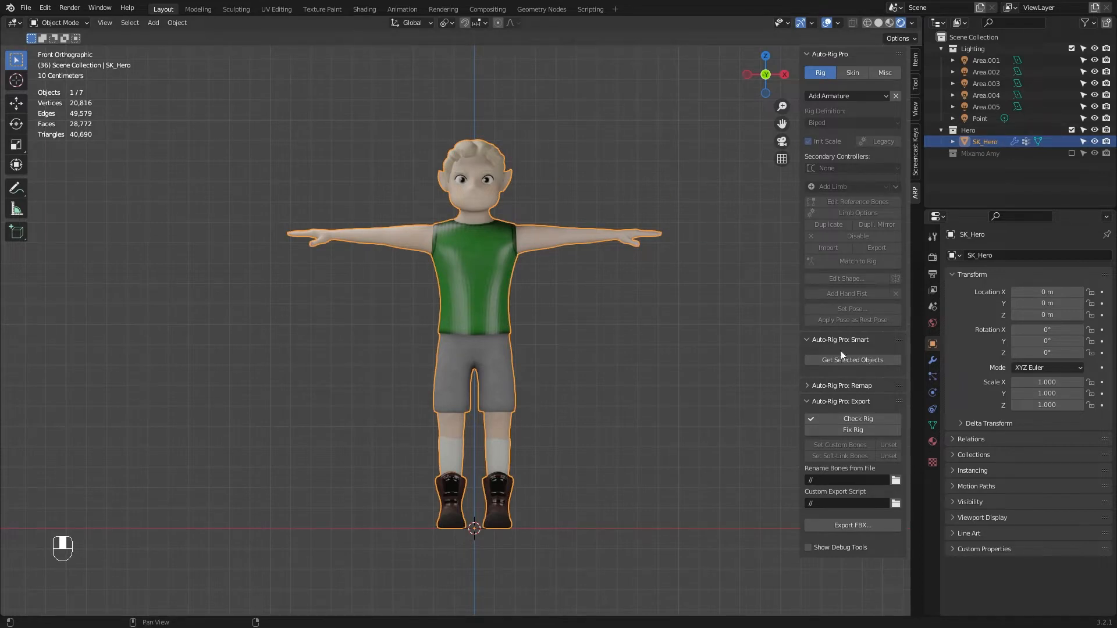
{"action": "left_click", "coordinate": [852, 359]}
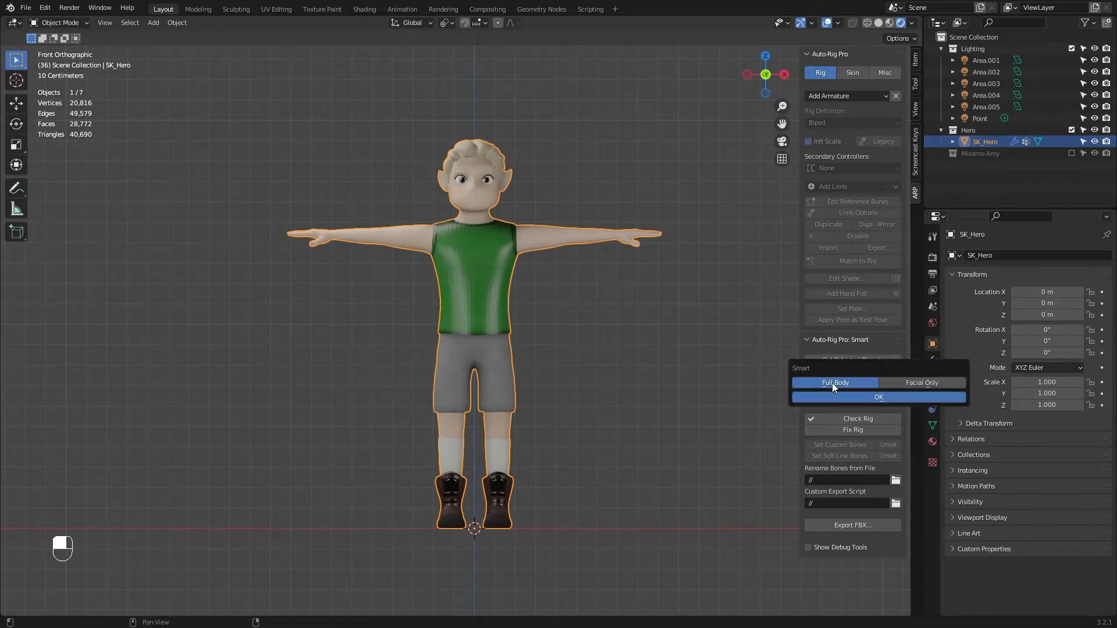
{"action": "mouse_move", "coordinate": [882, 400]}
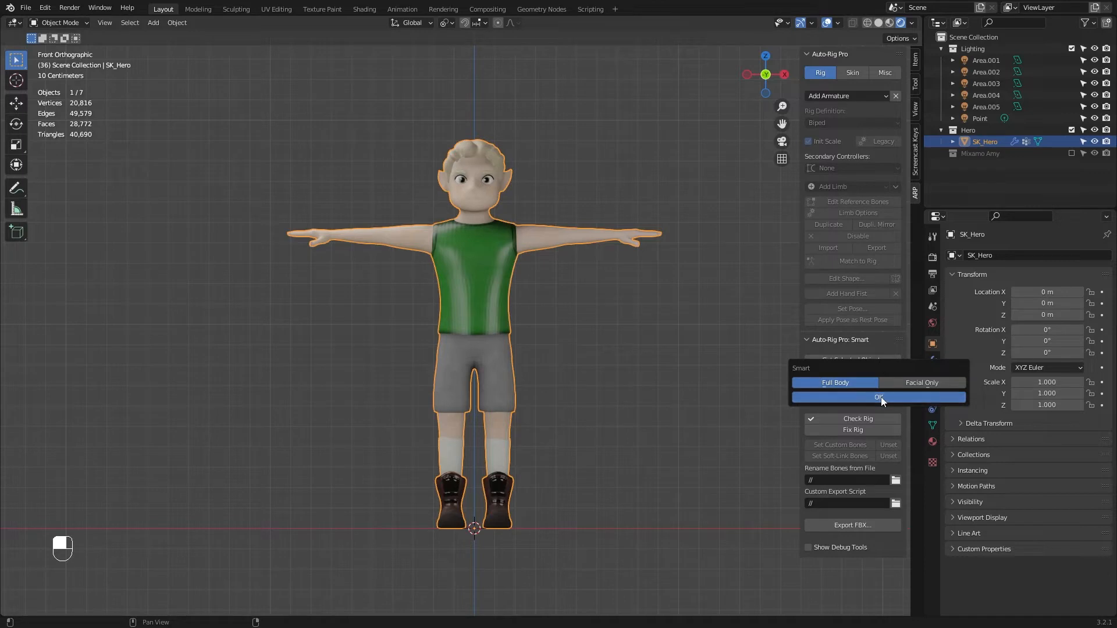
Step: Confirm full-body detection and switch the viewport to Solid shading
{"action": "left_click", "coordinate": [878, 396]}
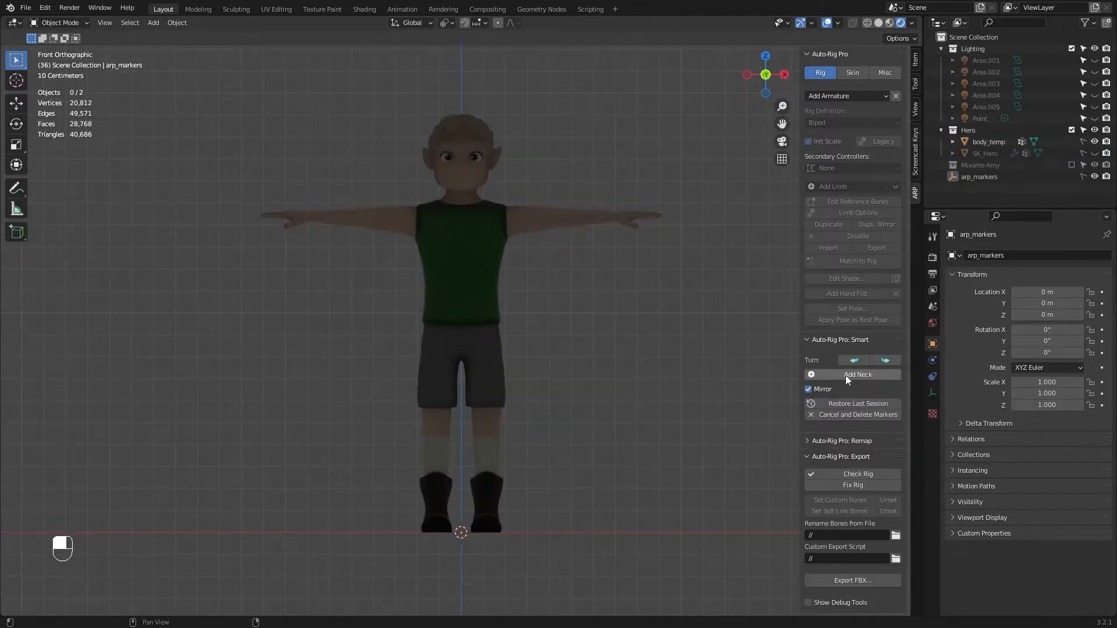
{"action": "mouse_move", "coordinate": [858, 374]}
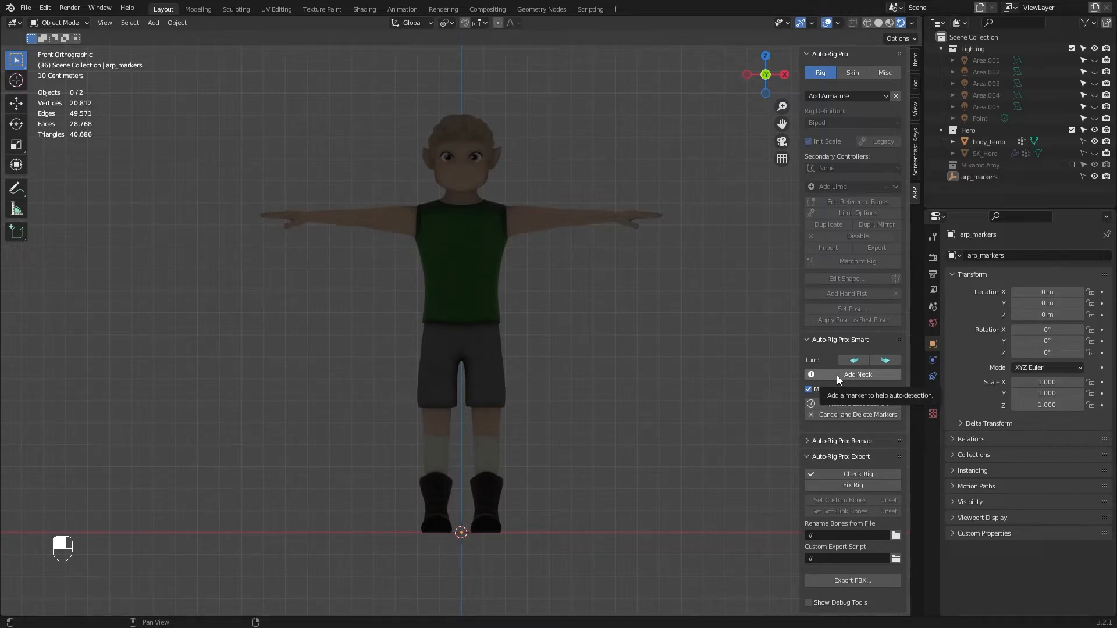
{"action": "mouse_move", "coordinate": [881, 24]}
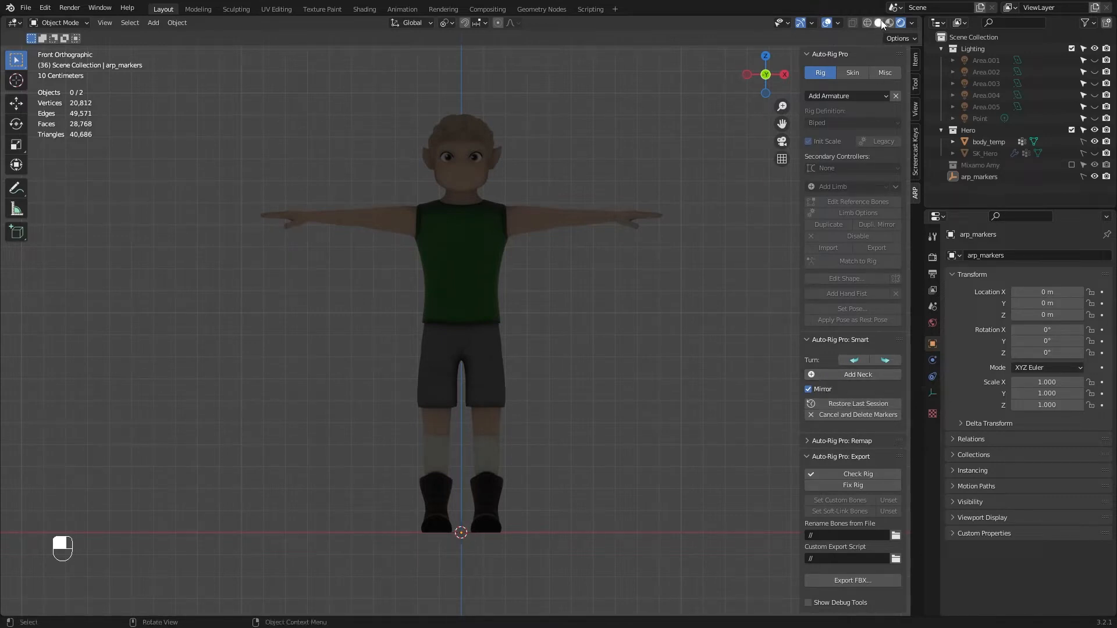
{"action": "left_click", "coordinate": [878, 23]}
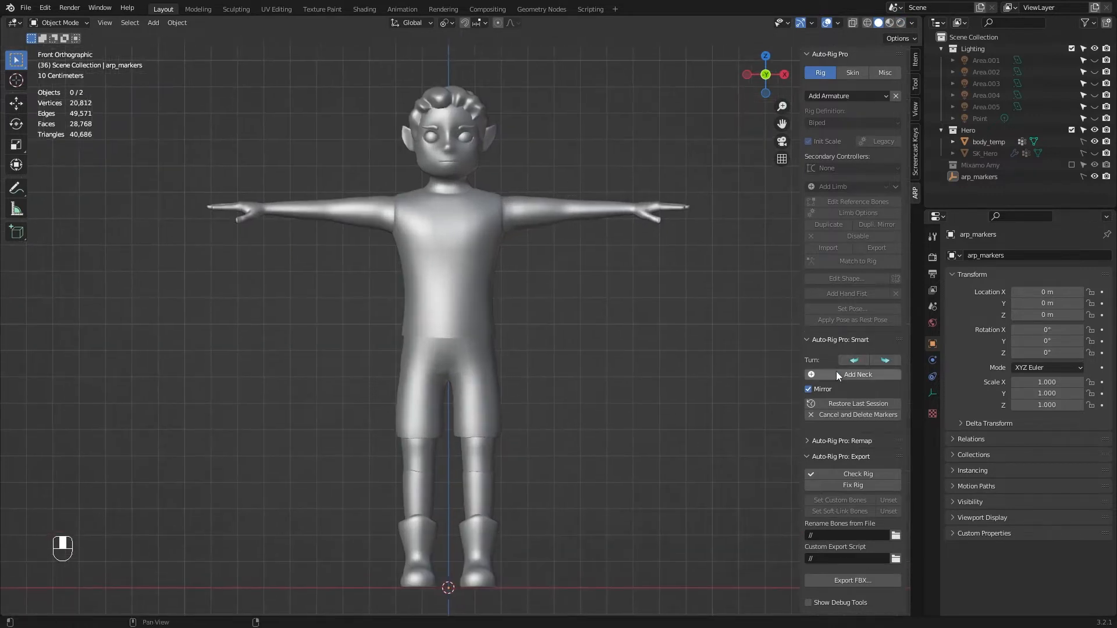
Step: Place Smart markers on the hero's neck, chin, shoulders and wrists
{"action": "left_click", "coordinate": [857, 375]}
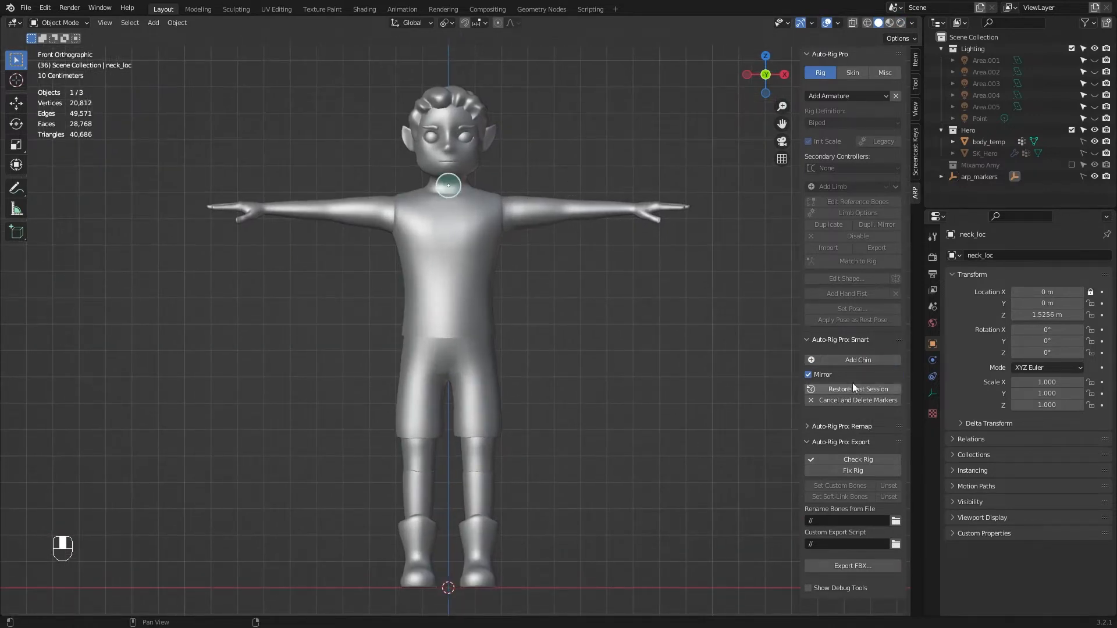
{"action": "left_click", "coordinate": [857, 360]}
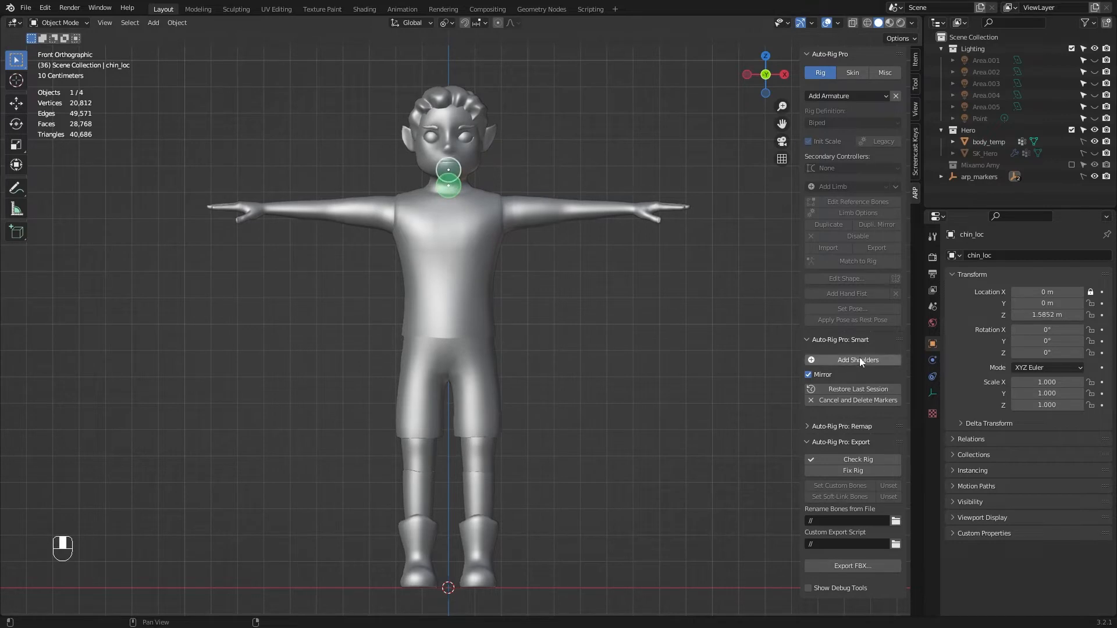
{"action": "left_click", "coordinate": [858, 359]}
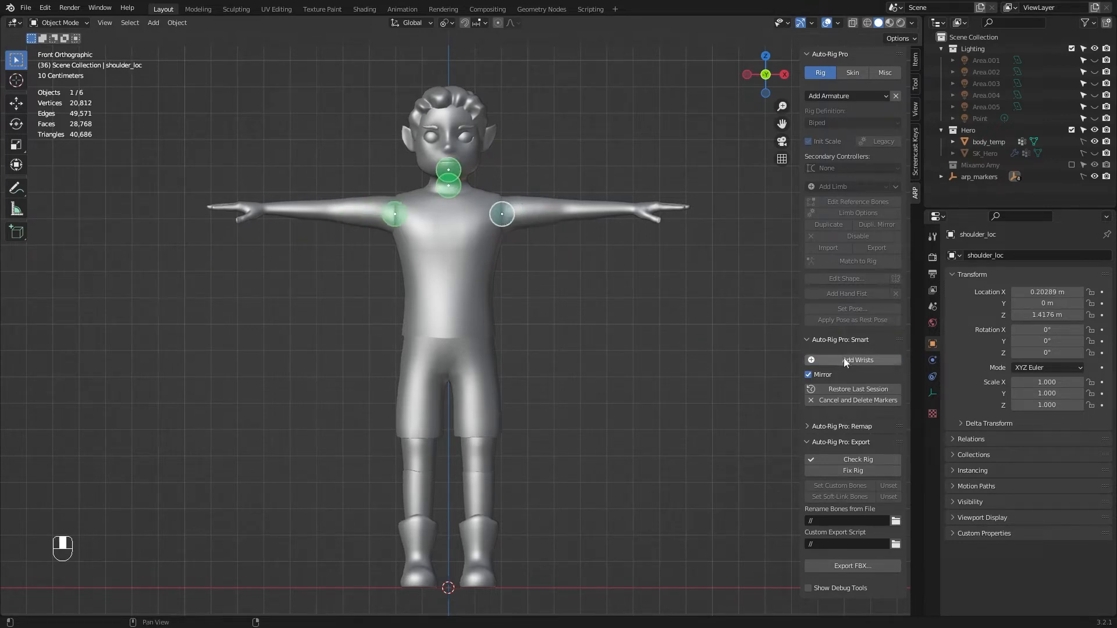
{"action": "left_click", "coordinate": [860, 360]}
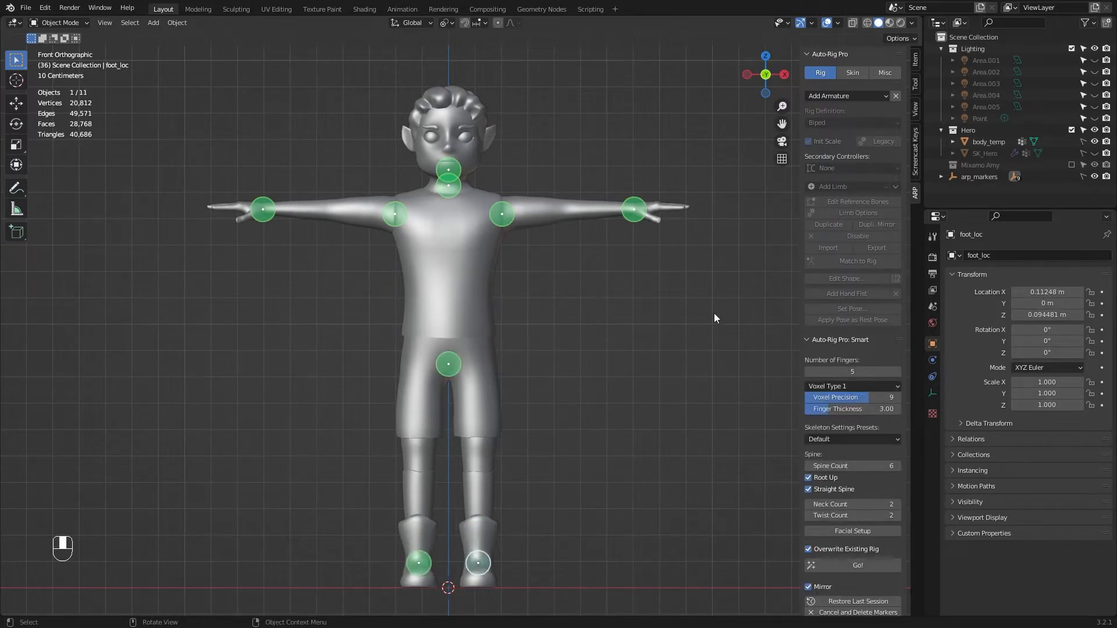
{"action": "mouse_move", "coordinate": [825, 397]}
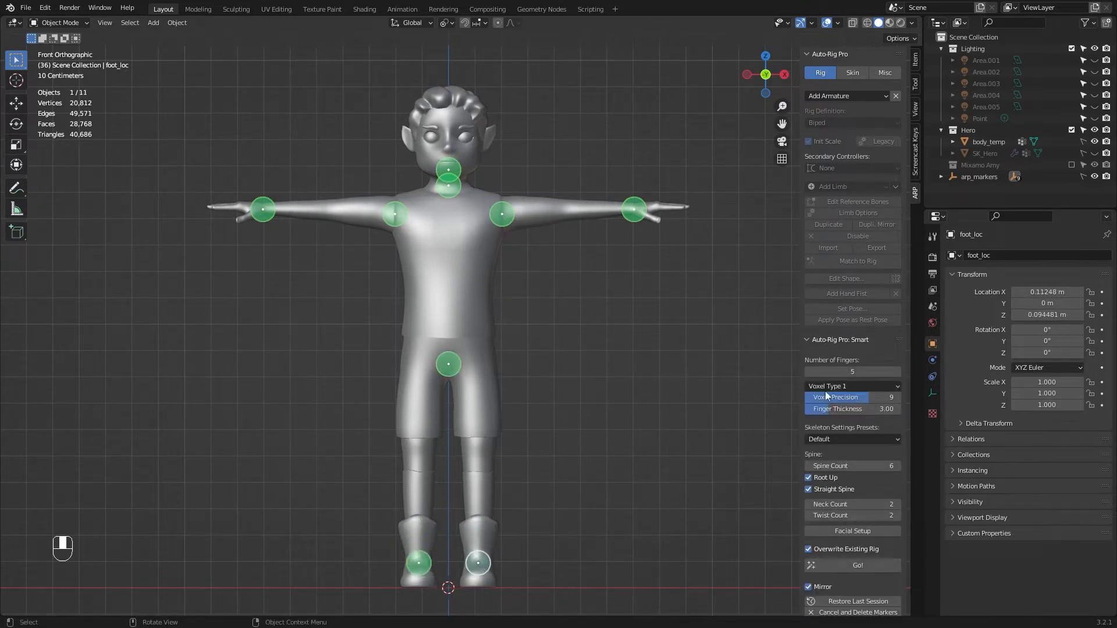
{"action": "mouse_move", "coordinate": [892, 457]}
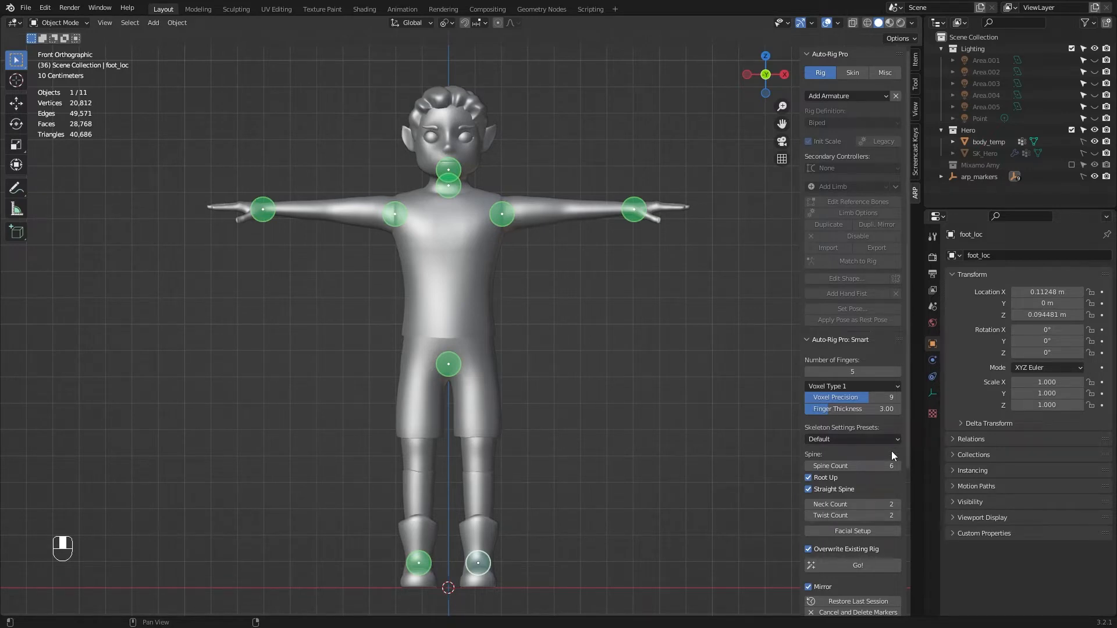
{"action": "mouse_move", "coordinate": [868, 439]}
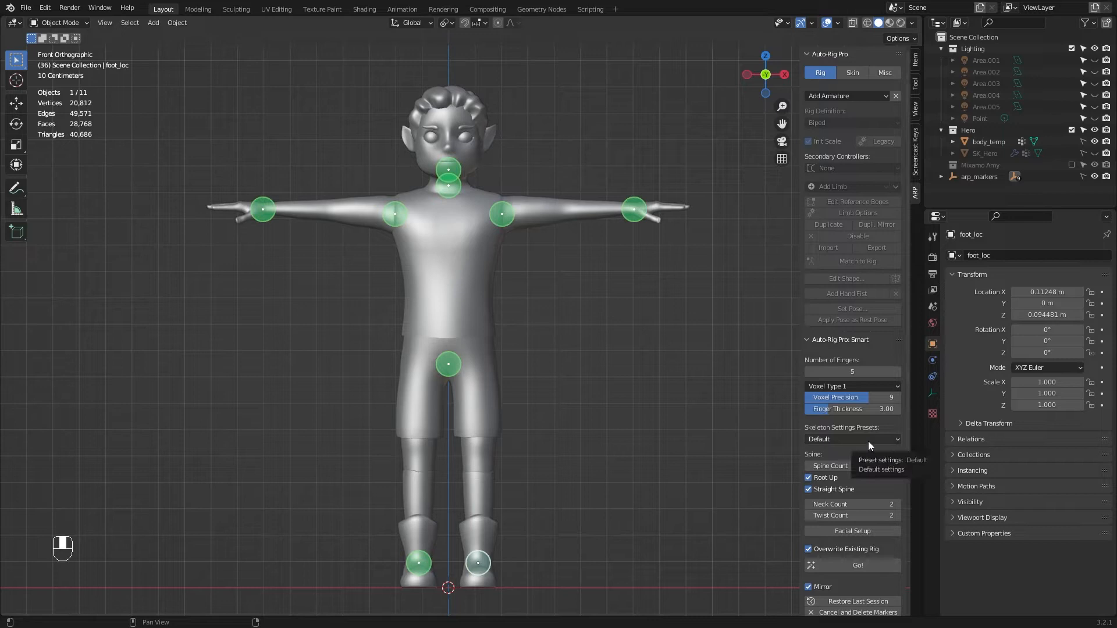
Step: Scroll the Smart panel to reach the remaining marker and skeleton settings
{"action": "scroll", "scroll_direction": "down", "scroll_amount": 3}
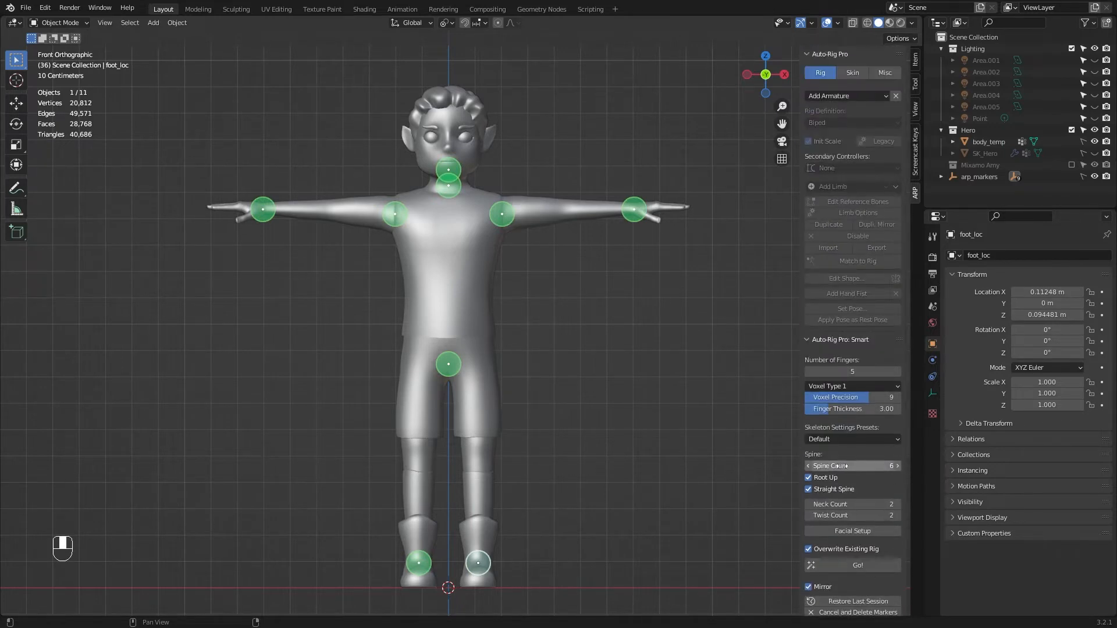
{"action": "mouse_move", "coordinate": [852, 466]}
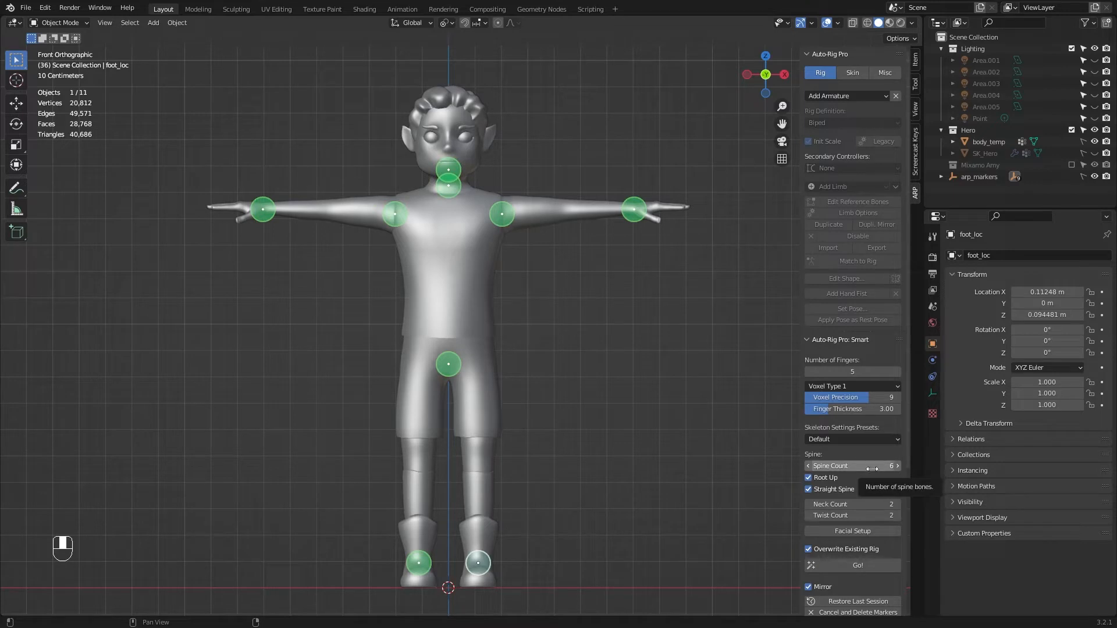
{"action": "mouse_move", "coordinate": [852, 515]}
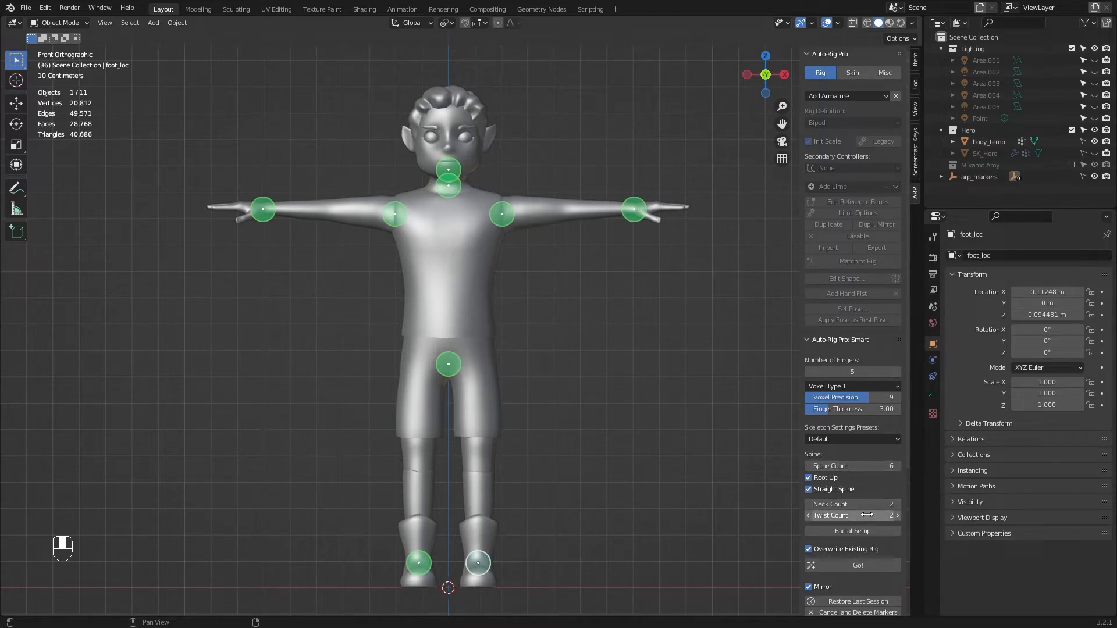
{"action": "mouse_move", "coordinate": [786, 488]}
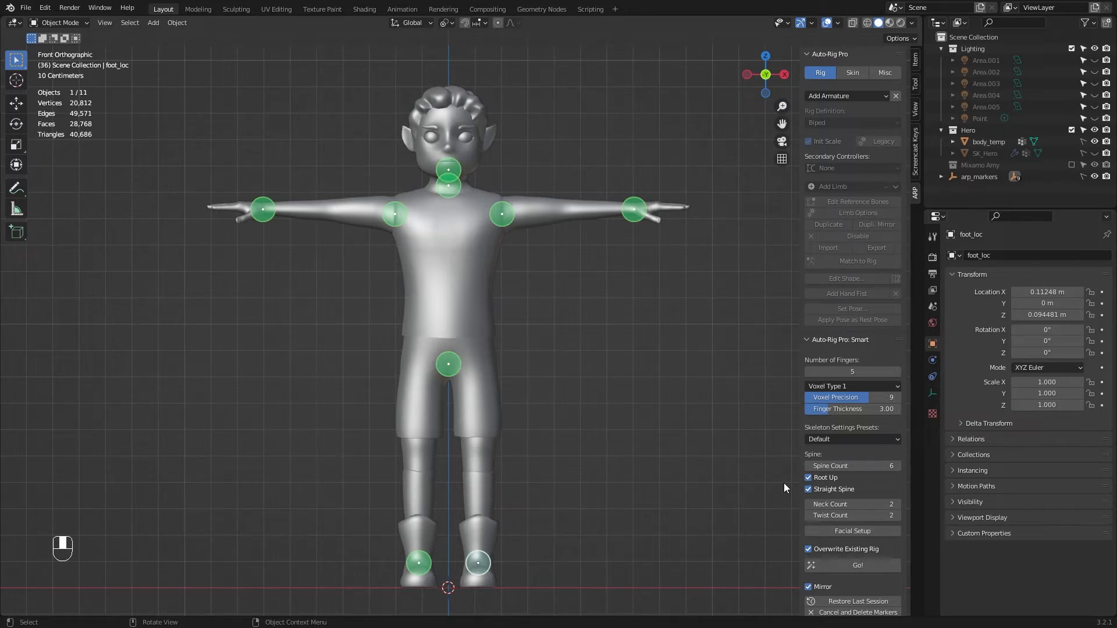
{"action": "mouse_move", "coordinate": [609, 354]}
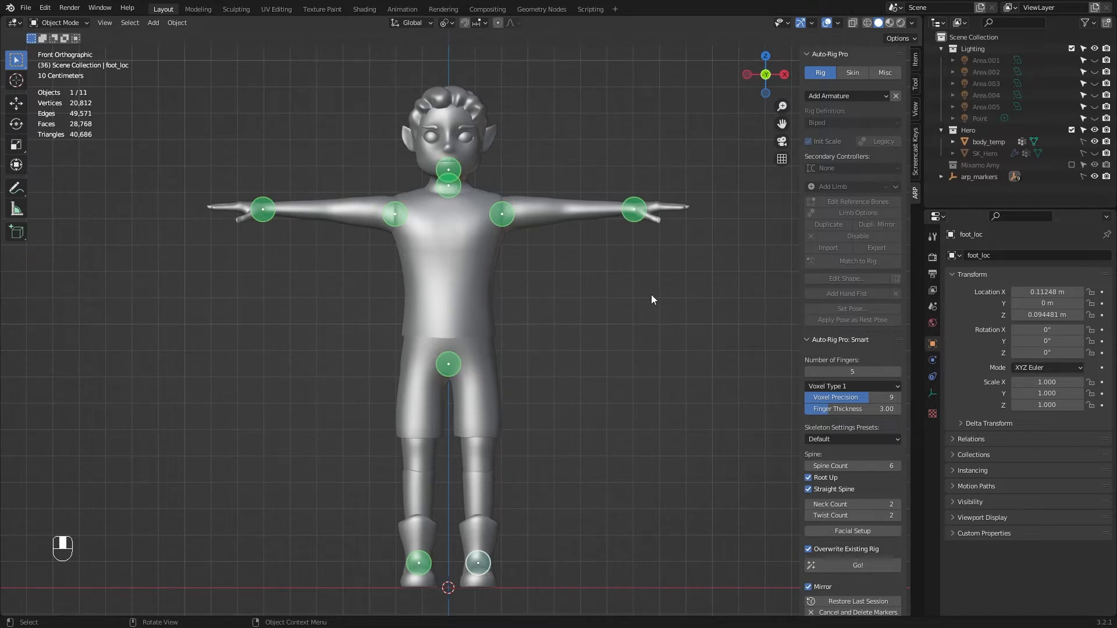
{"action": "mouse_move", "coordinate": [701, 352]}
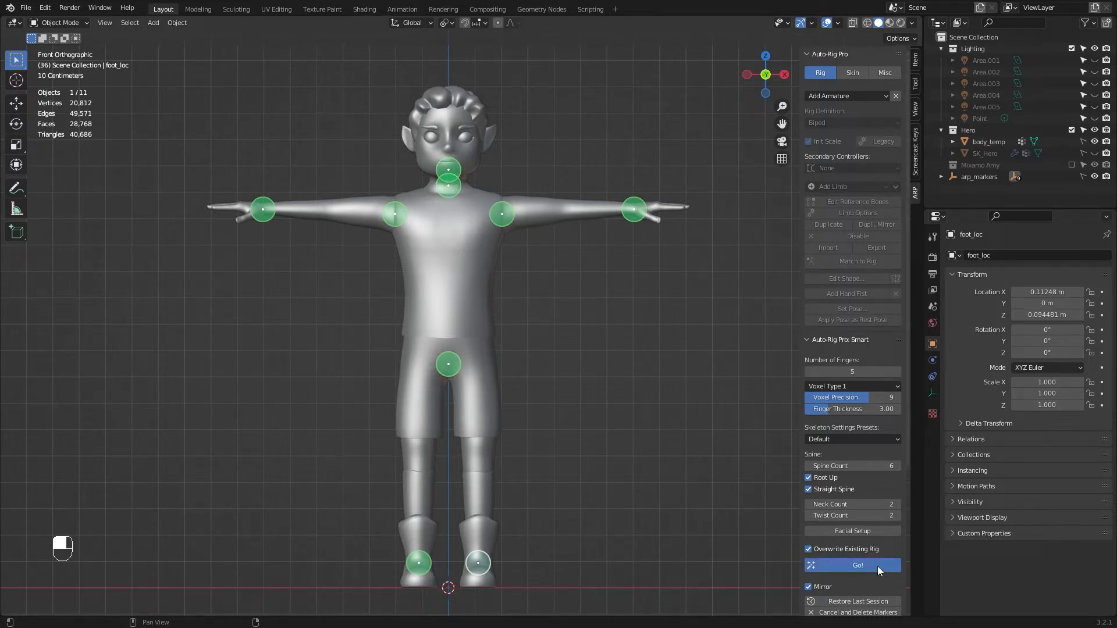
{"action": "mouse_move", "coordinate": [739, 536]}
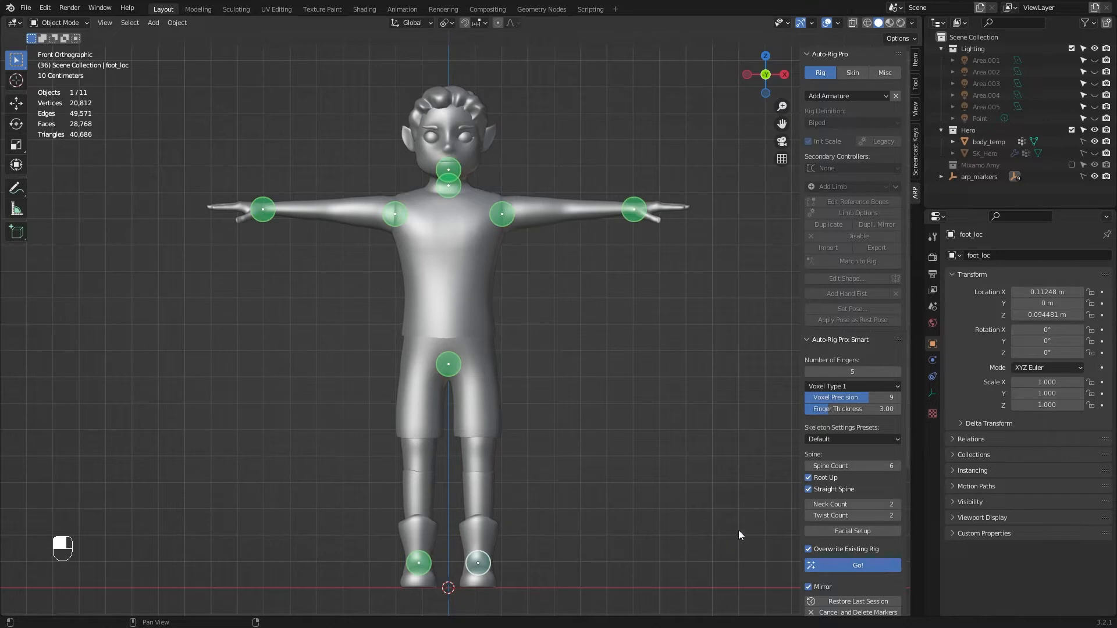
{"action": "mouse_move", "coordinate": [733, 518]}
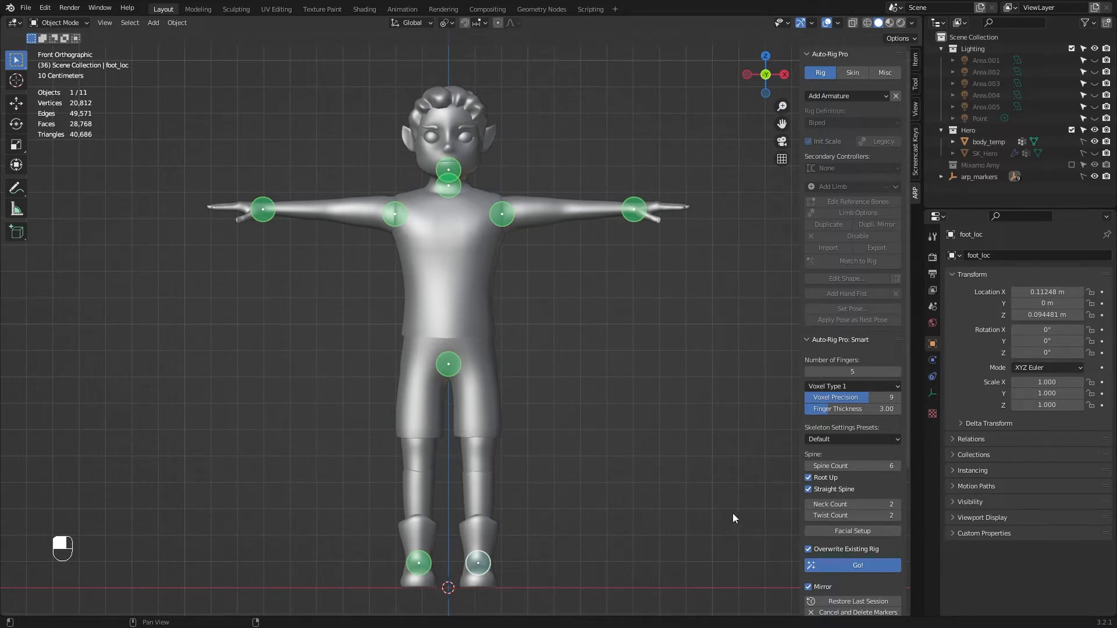
Step: Generate reference bones with Go!, Match to Rig, then test-move the root and cancel
{"action": "left_click", "coordinate": [857, 565]}
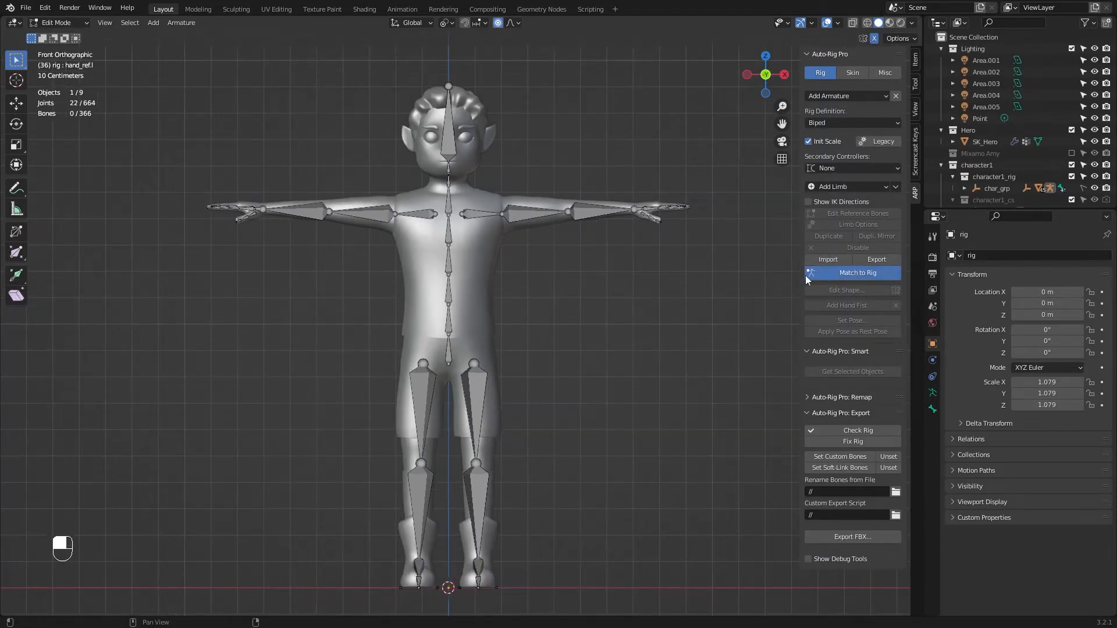
{"action": "left_click", "coordinate": [858, 272]}
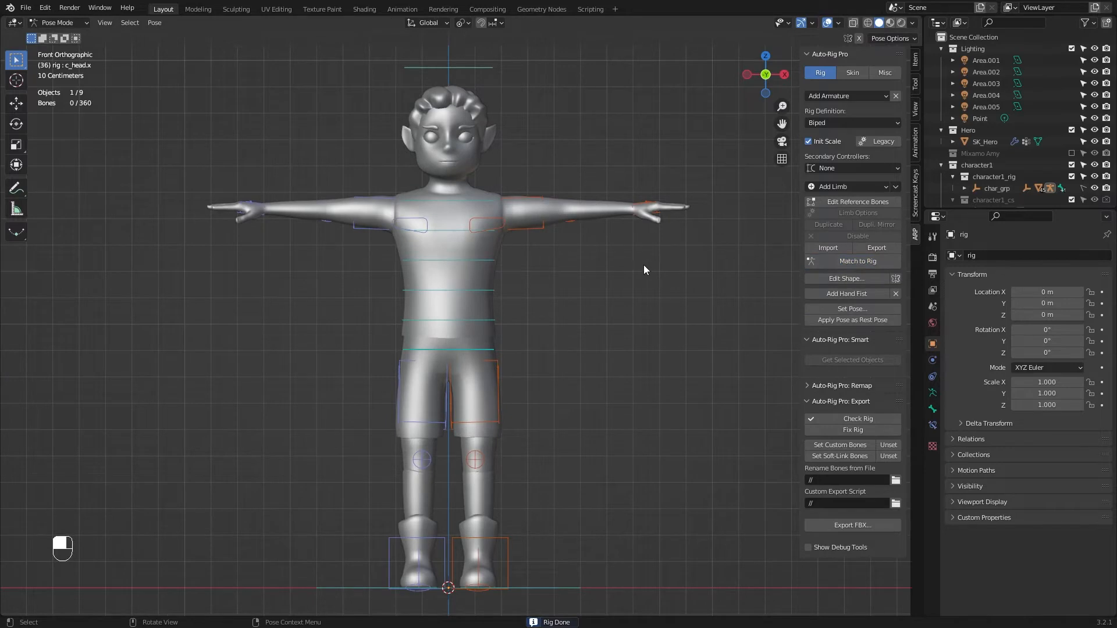
{"action": "mouse_move", "coordinate": [454, 126]}
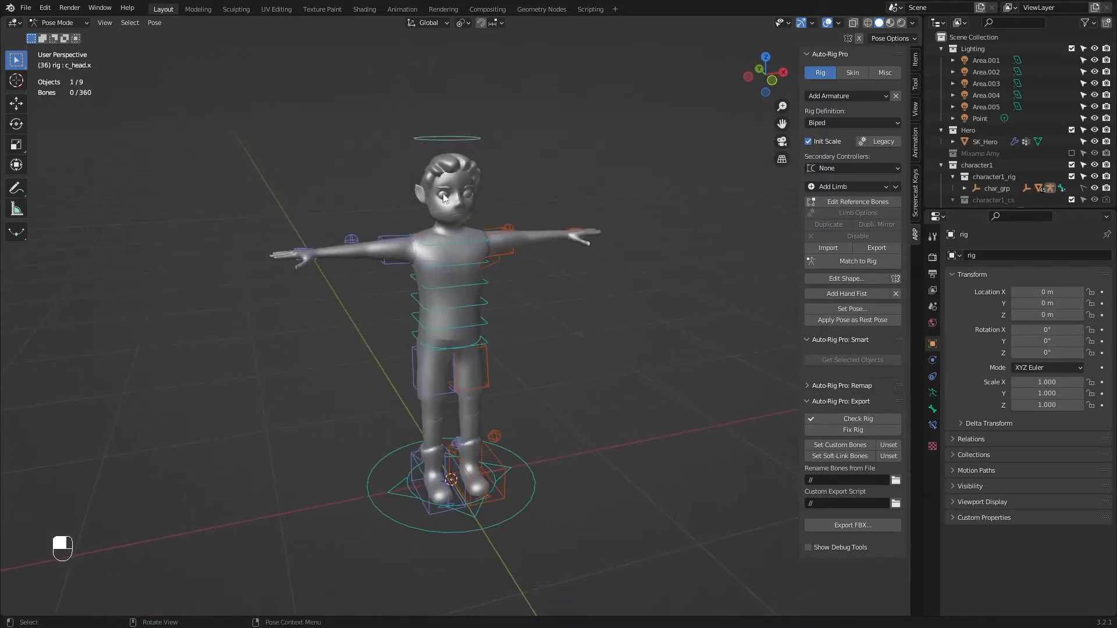
{"action": "key", "text": "g"}
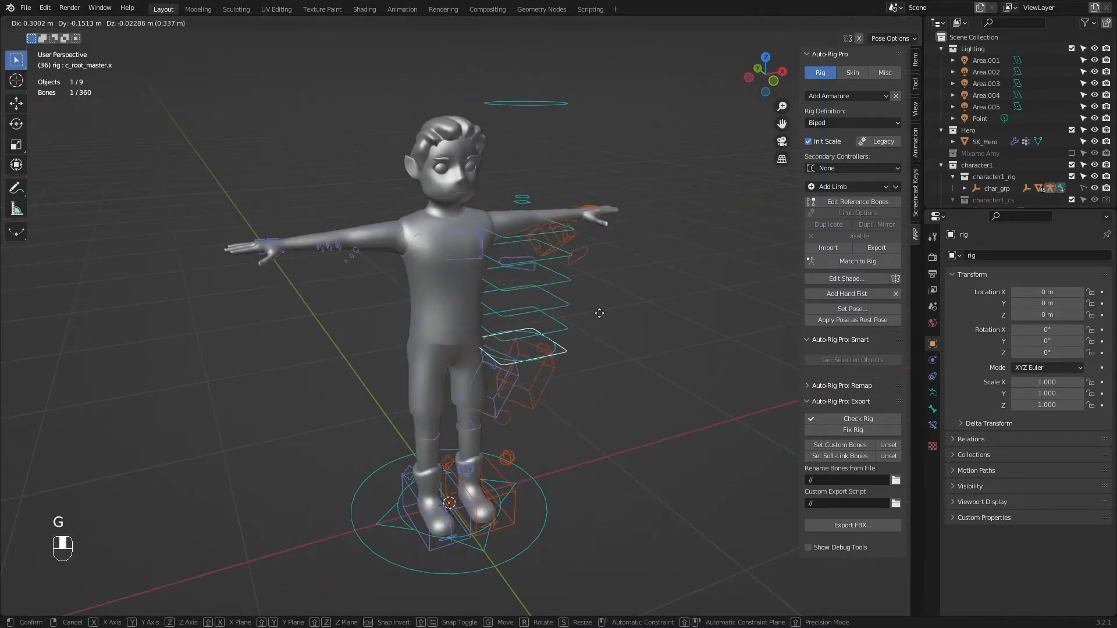
{"action": "left_click", "coordinate": [852, 72]}
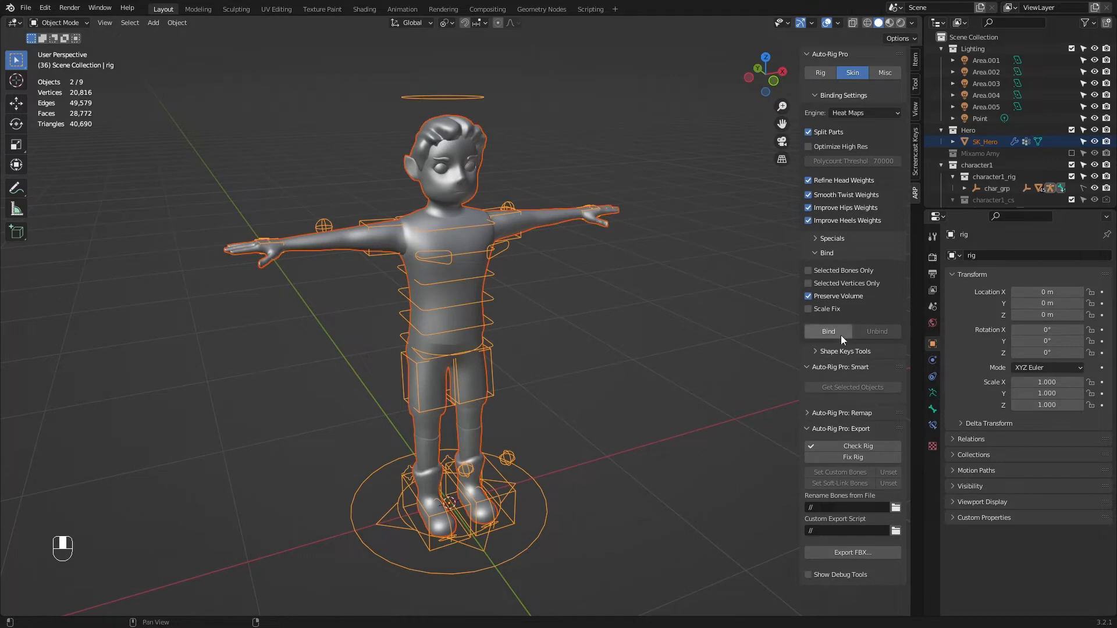
Step: Bind the Hero mesh to the rig and test deformation in Pose Mode with G
{"action": "left_click", "coordinate": [828, 331]}
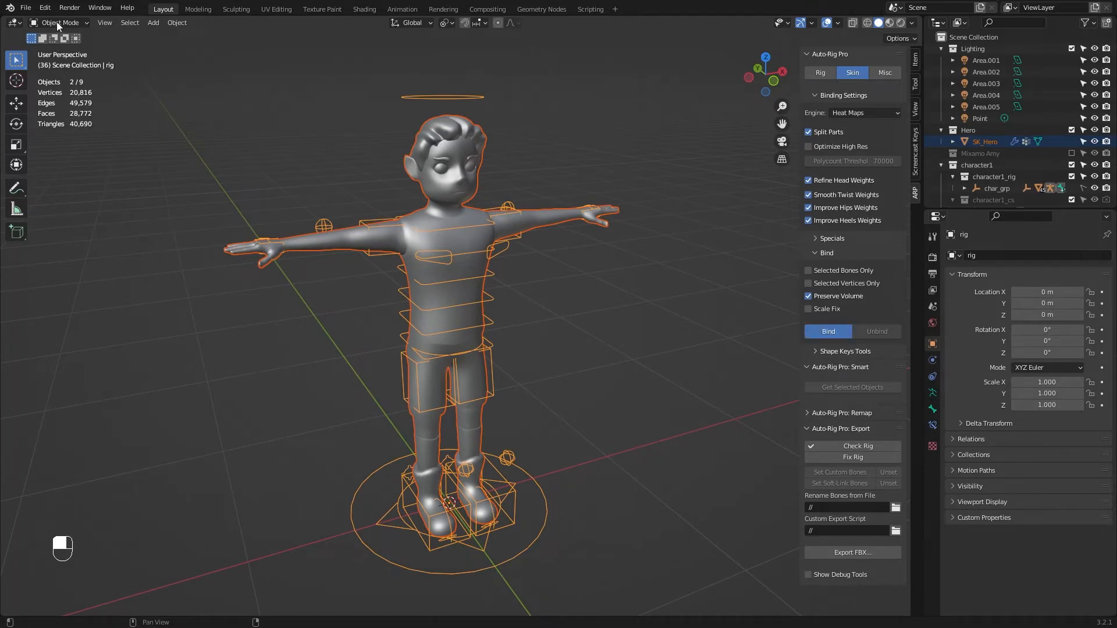
{"action": "left_click", "coordinate": [60, 22]}
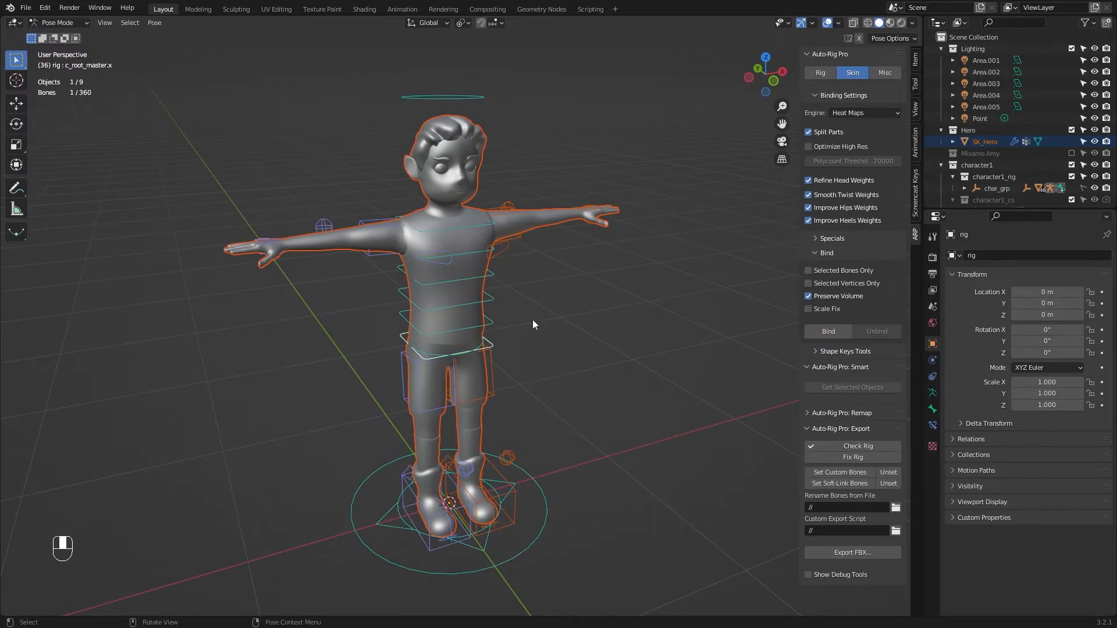
{"action": "key", "text": "g"}
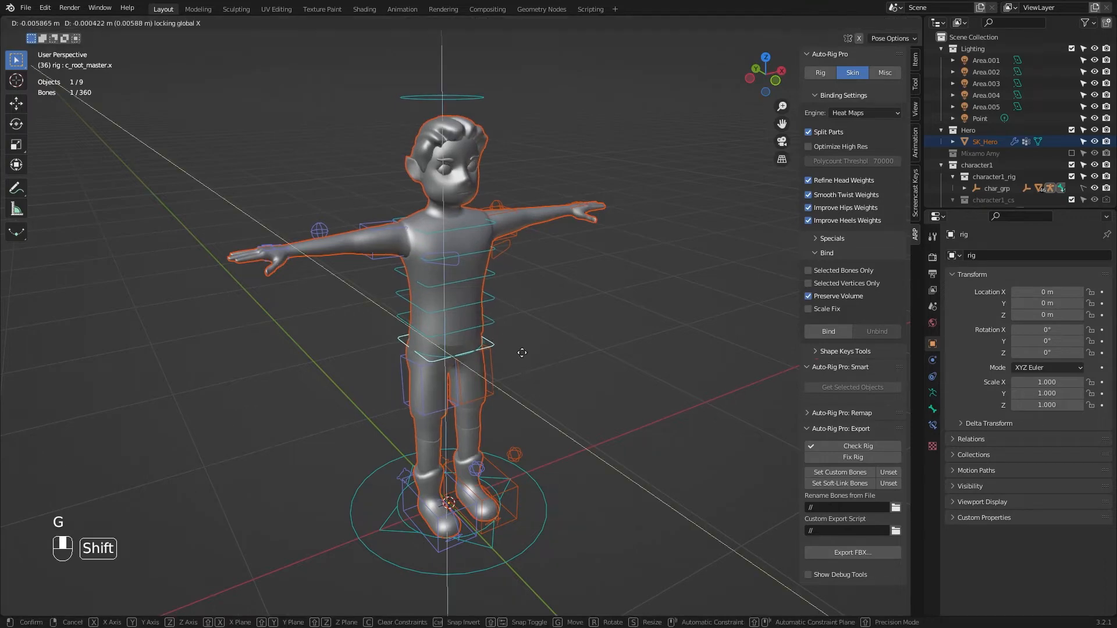
{"action": "mouse_move", "coordinate": [416, 304]}
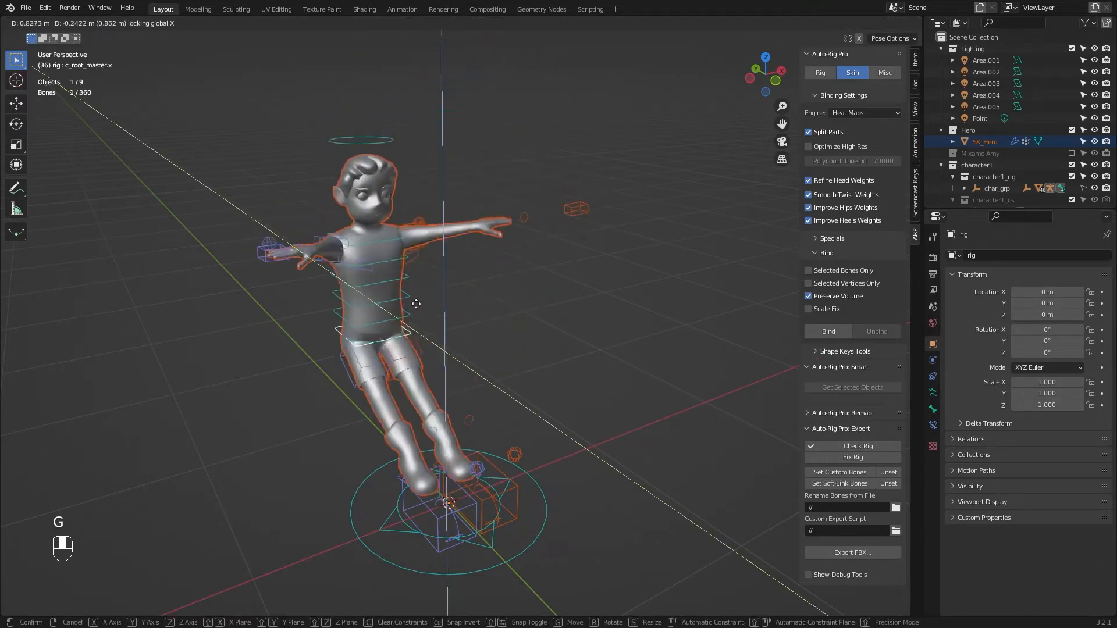
{"action": "mouse_move", "coordinate": [493, 335]}
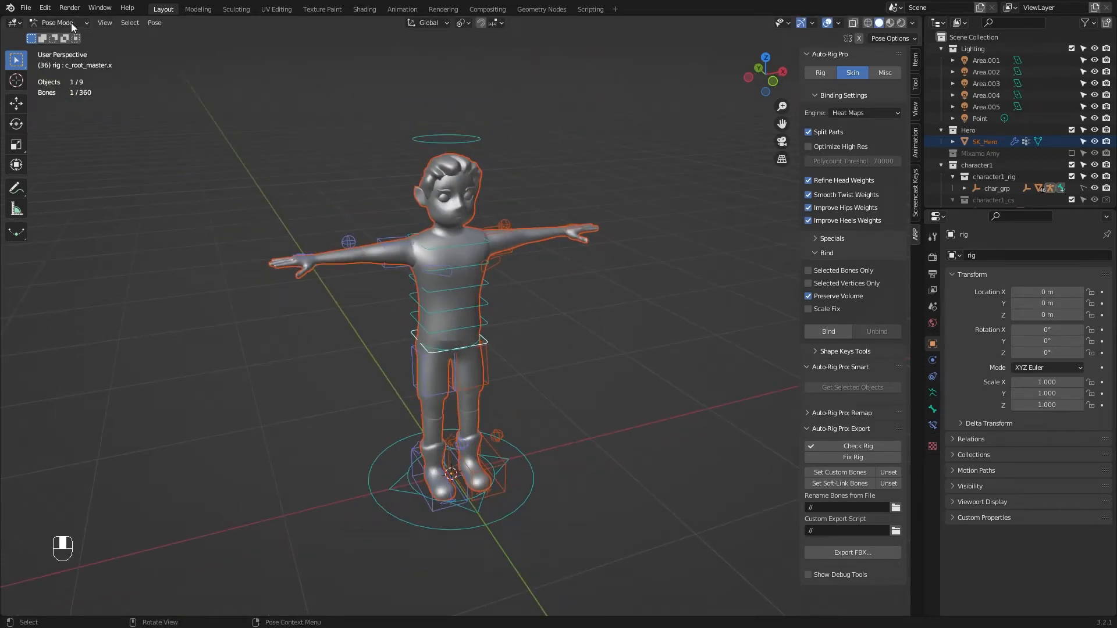
Step: Start an Auto-Rig Pro FBX export targeting the existing Hero.fbx file
{"action": "left_click", "coordinate": [57, 22]}
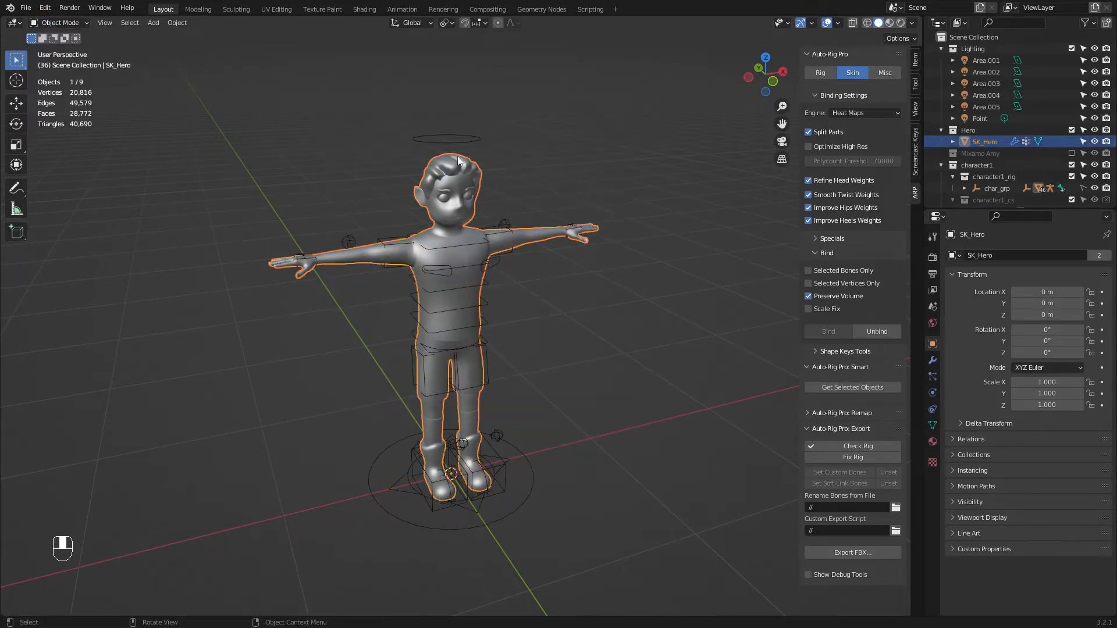
{"action": "left_click", "coordinate": [25, 7]}
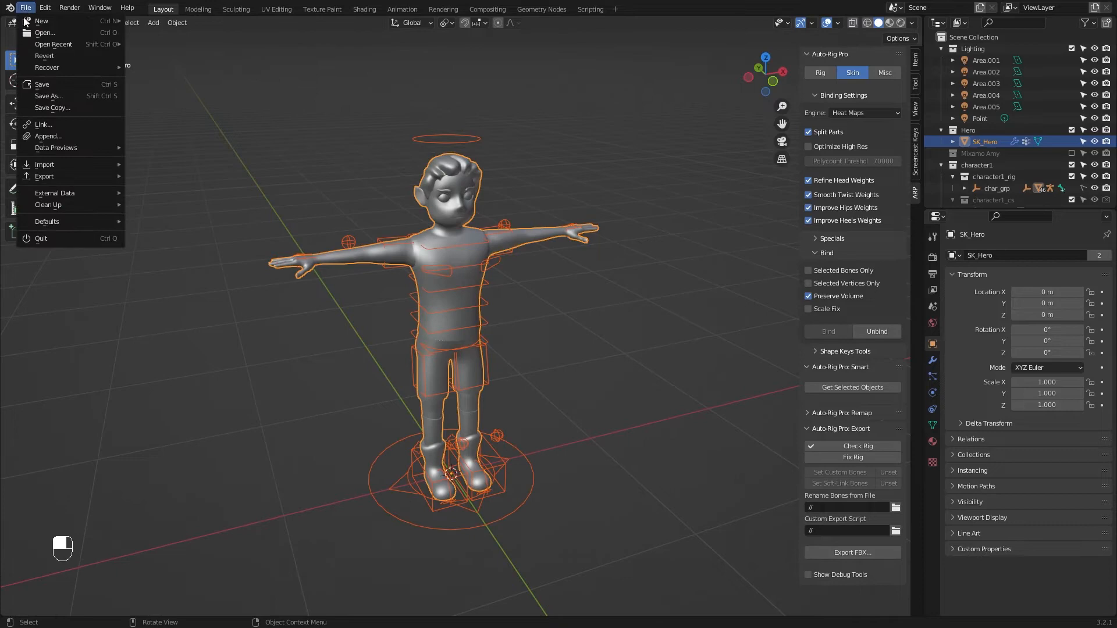
{"action": "left_click", "coordinate": [45, 176]}
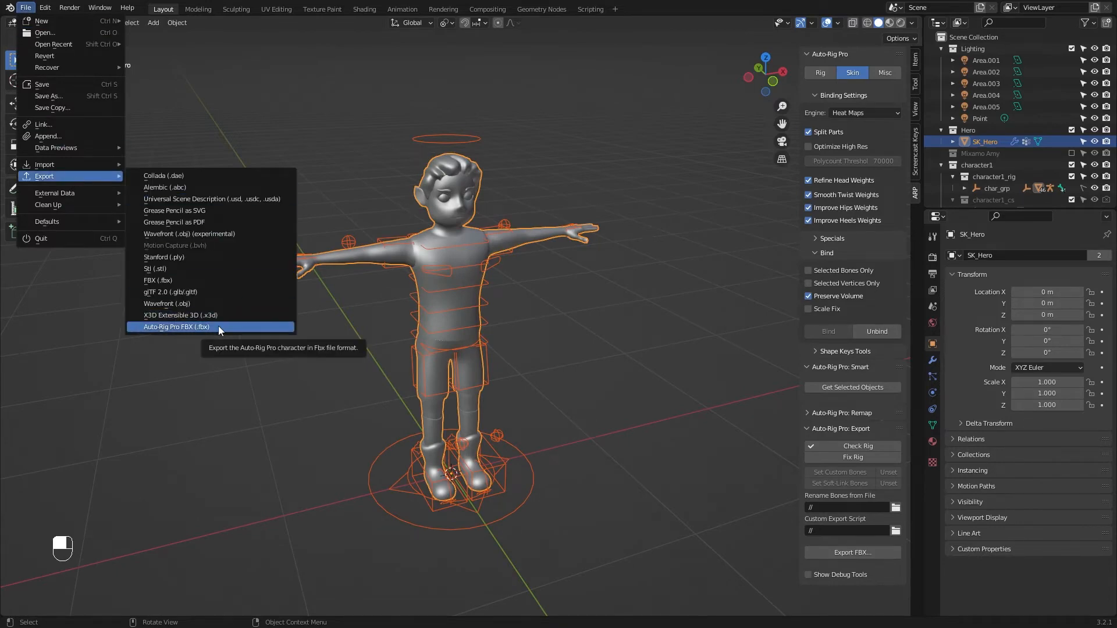
{"action": "left_click", "coordinate": [175, 327]}
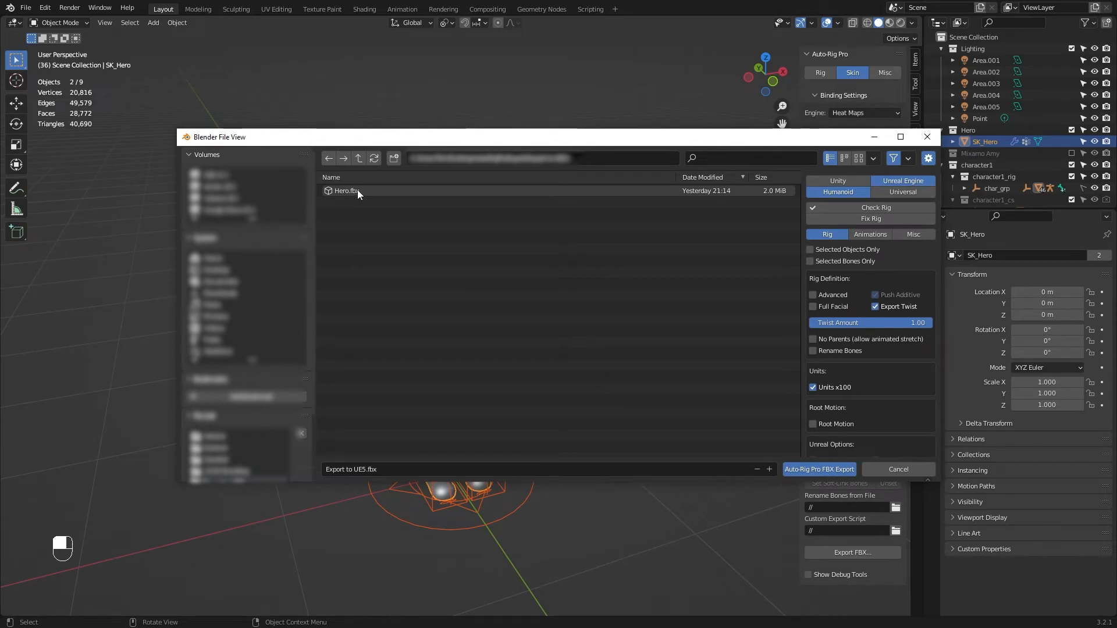
{"action": "left_click", "coordinate": [346, 190]}
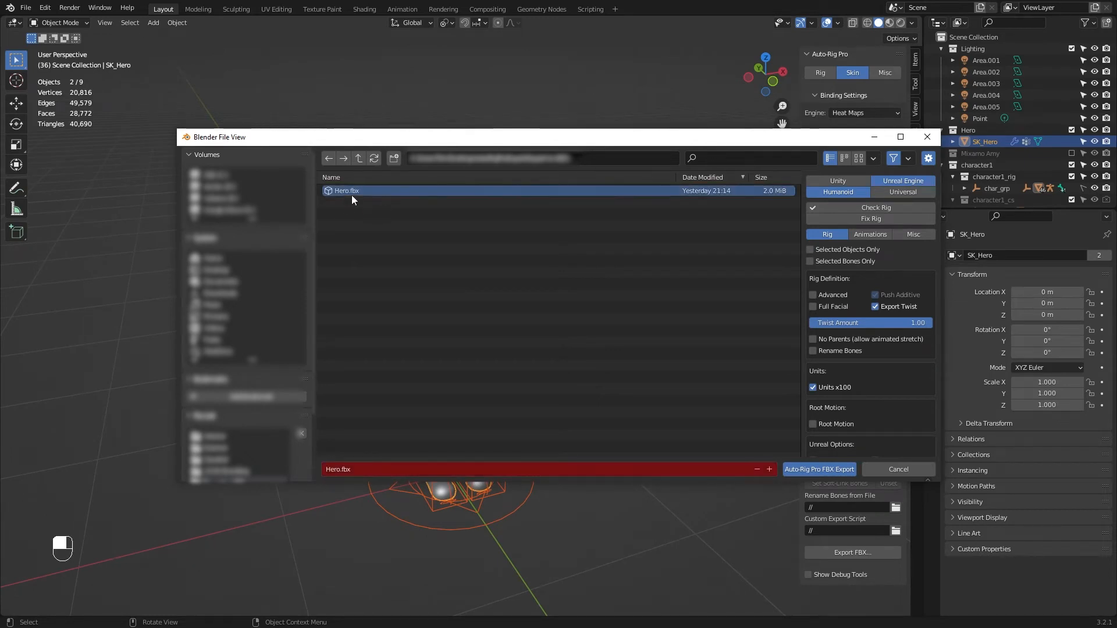
{"action": "mouse_move", "coordinate": [663, 229]}
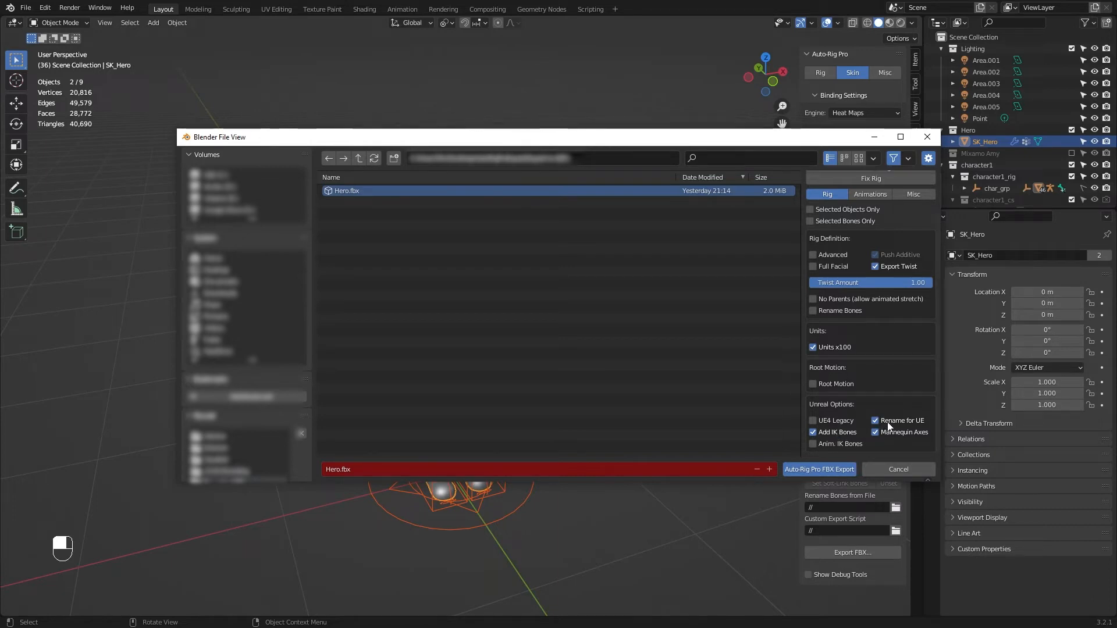
{"action": "mouse_move", "coordinate": [860, 442]}
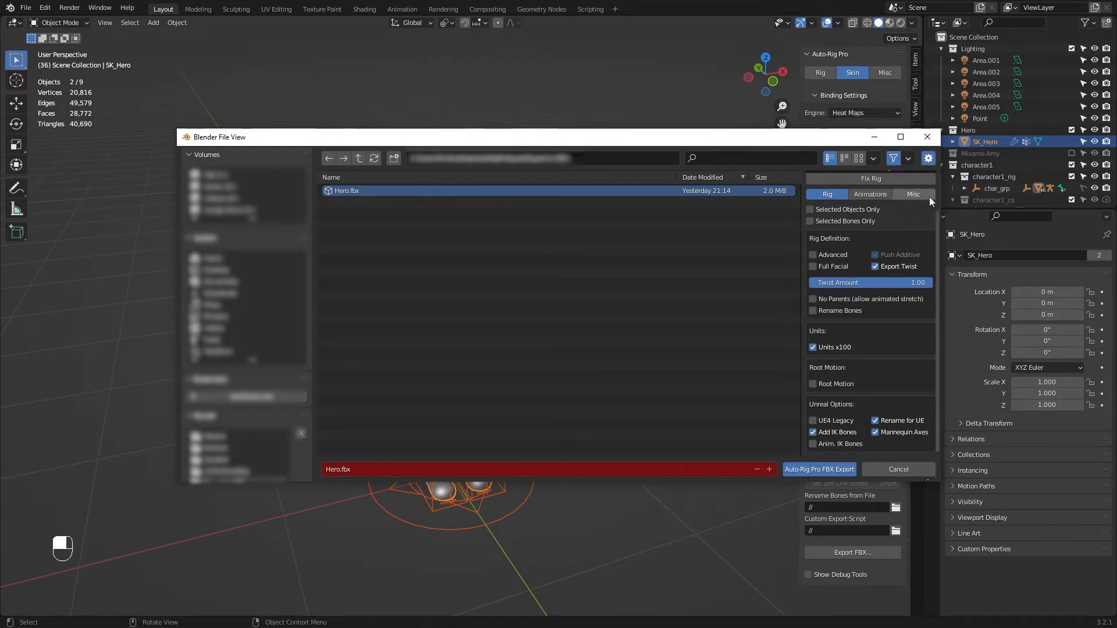
Step: Set Misc smoothing to Face and run the Auto-Rig Pro FBX export
{"action": "left_click", "coordinate": [913, 193]}
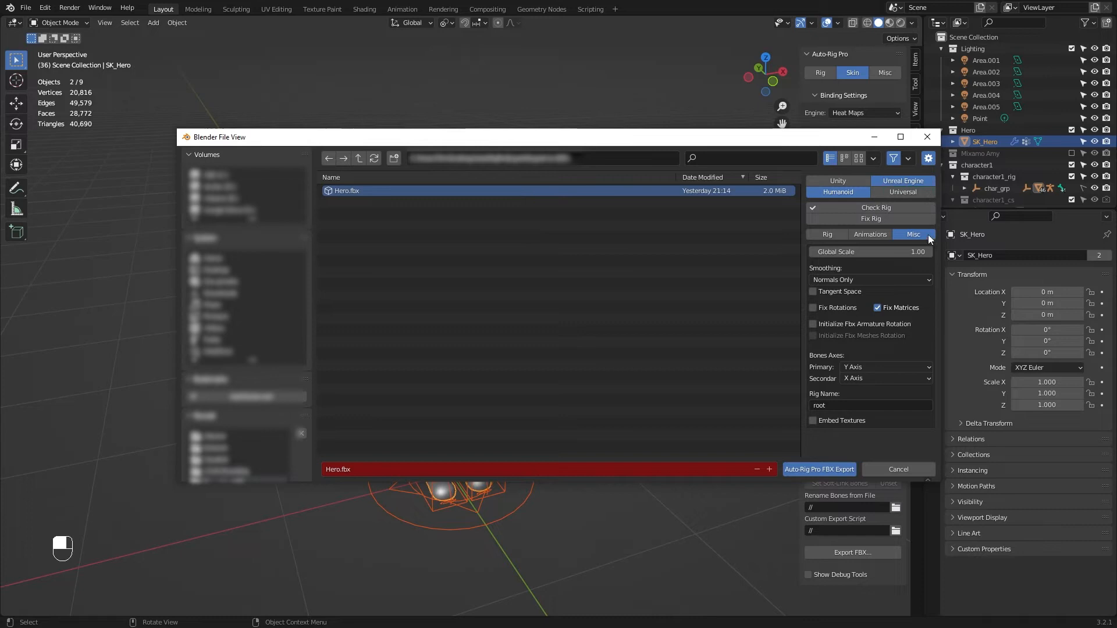
{"action": "left_click", "coordinate": [869, 279]}
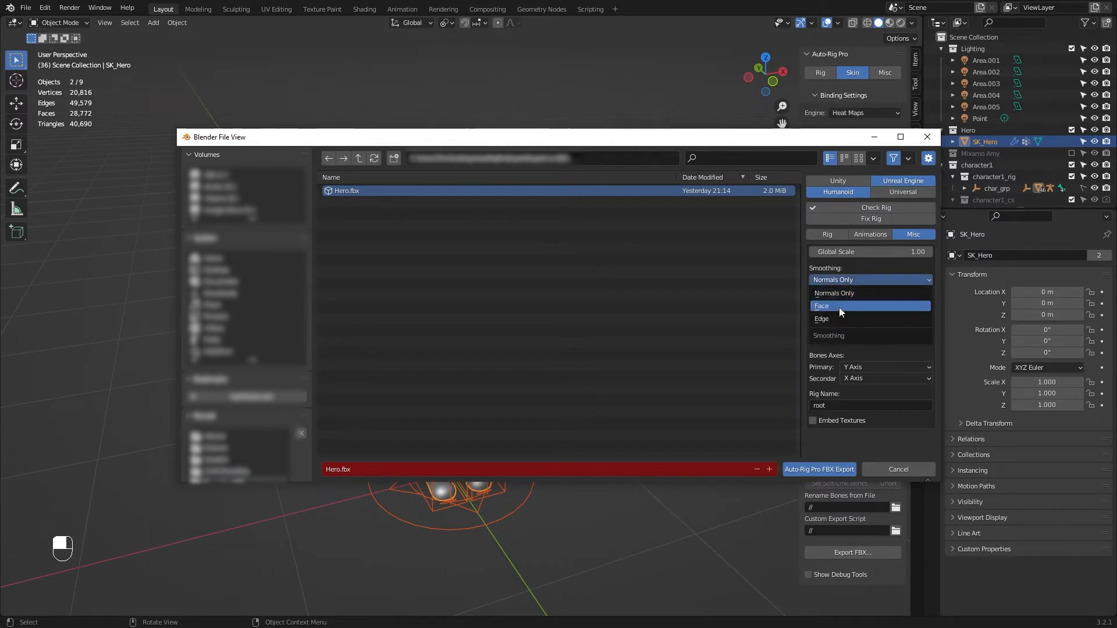
{"action": "left_click", "coordinate": [821, 306]}
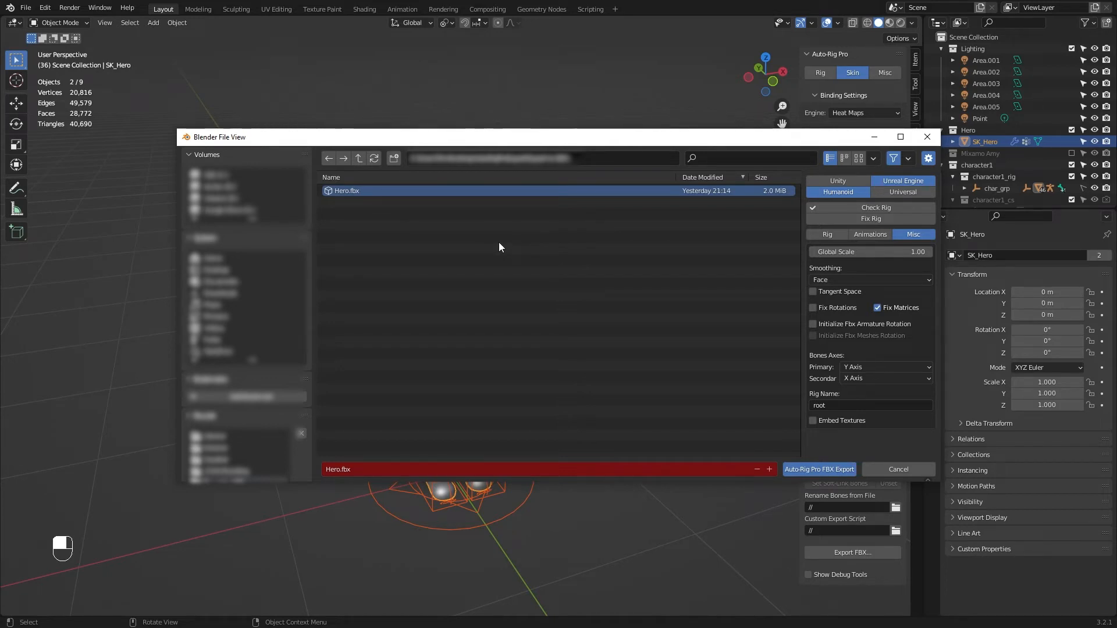
{"action": "mouse_move", "coordinate": [762, 273]}
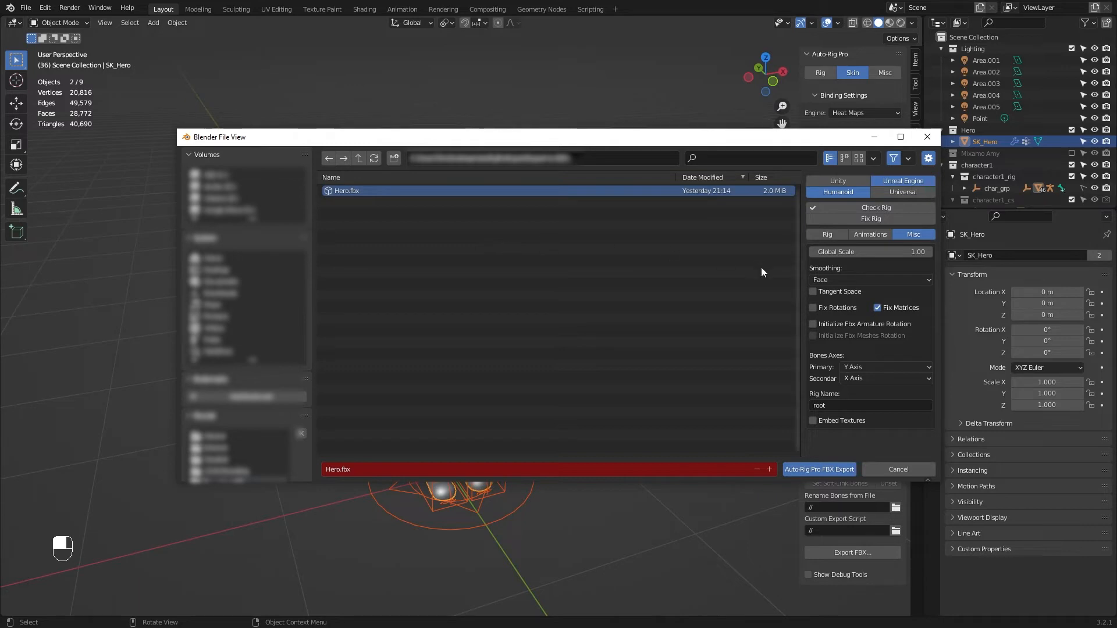
{"action": "left_click", "coordinate": [819, 469]}
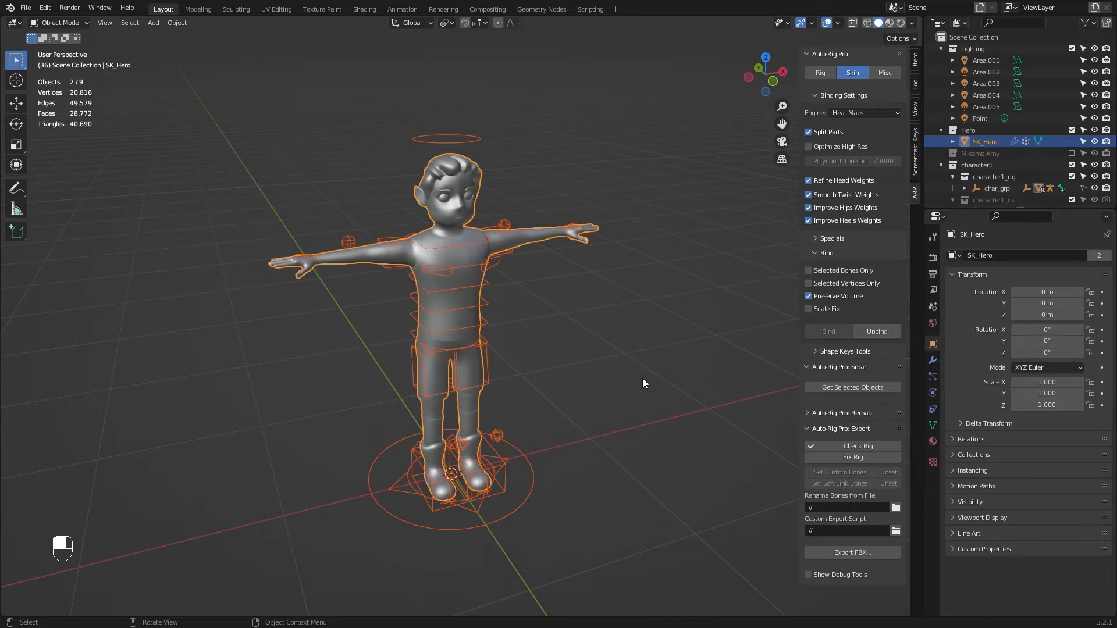
Step: Deselect everything in the scene after the export completes
{"action": "left_click", "coordinate": [852, 553]}
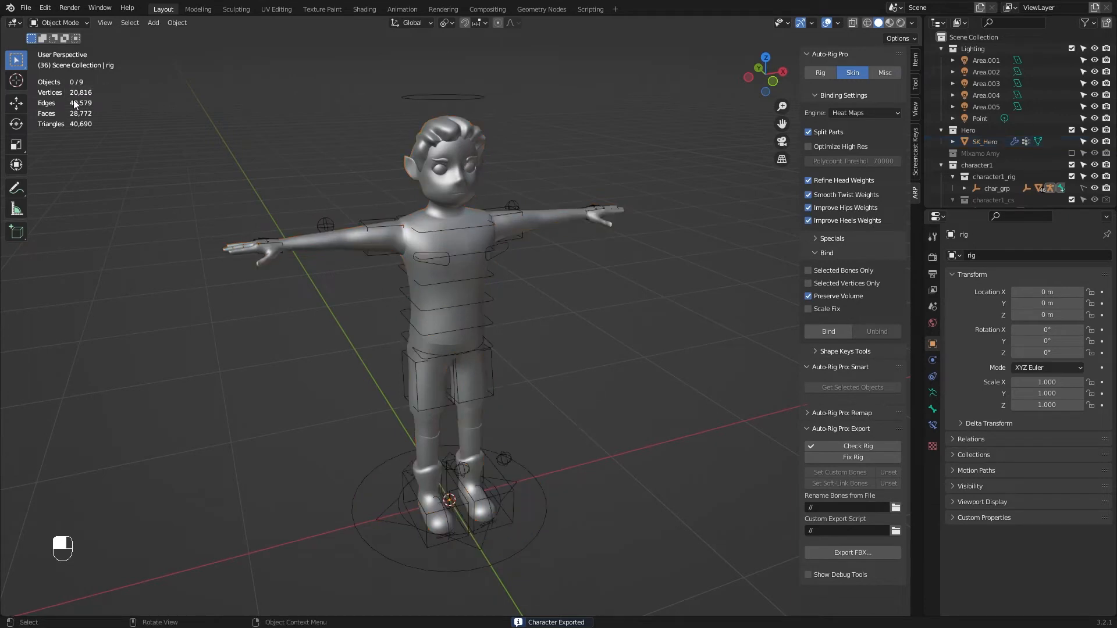
{"action": "left_click", "coordinate": [438, 207]}
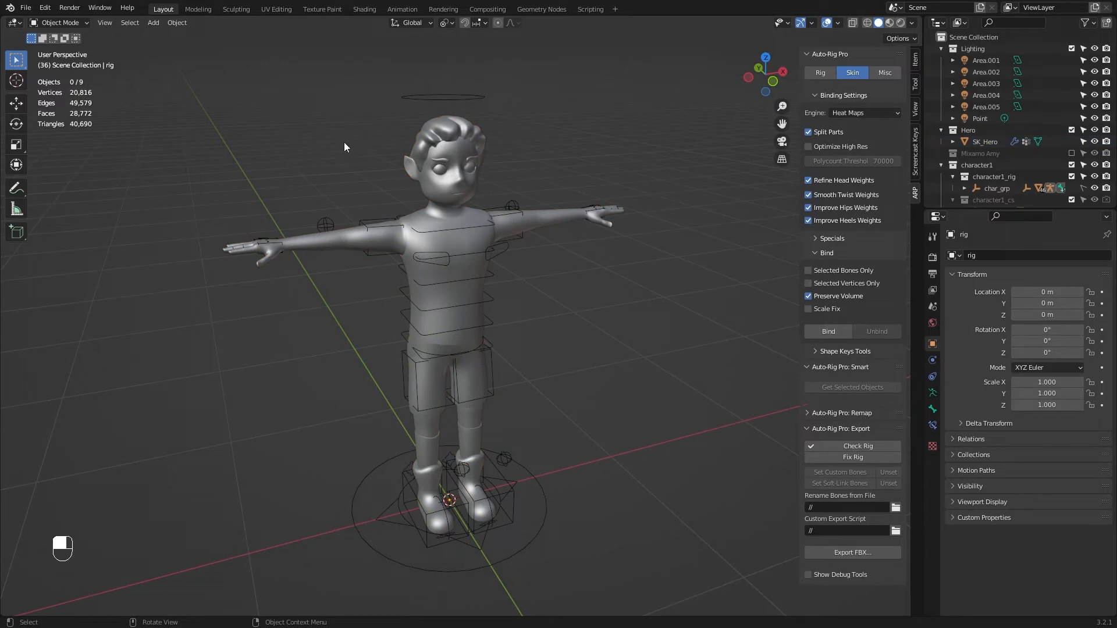
{"action": "mouse_move", "coordinate": [470, 166]}
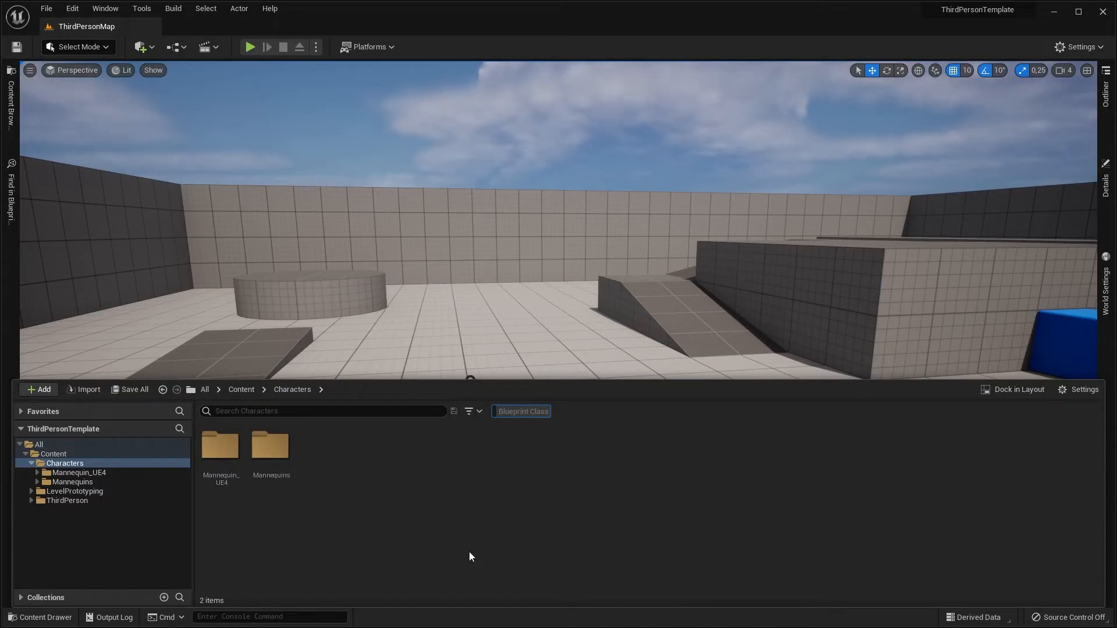
{"action": "mouse_move", "coordinate": [320, 489]}
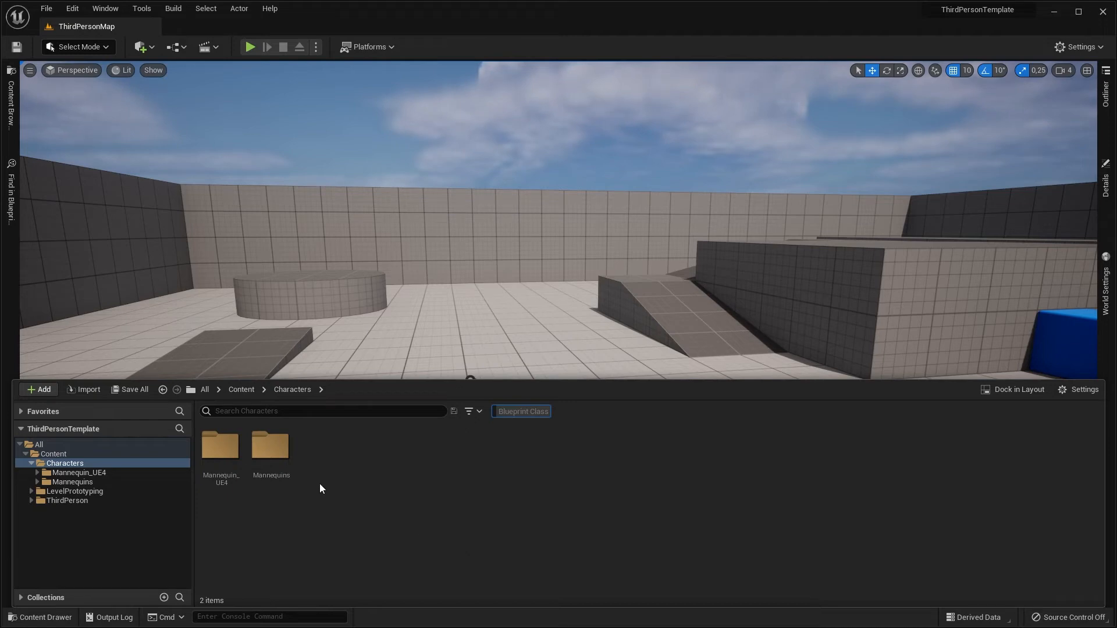
Step: Filter the Content Drawer with the search 'third' so BP_ThirdPersonCharacter is listed
{"action": "type", "text": "t"}
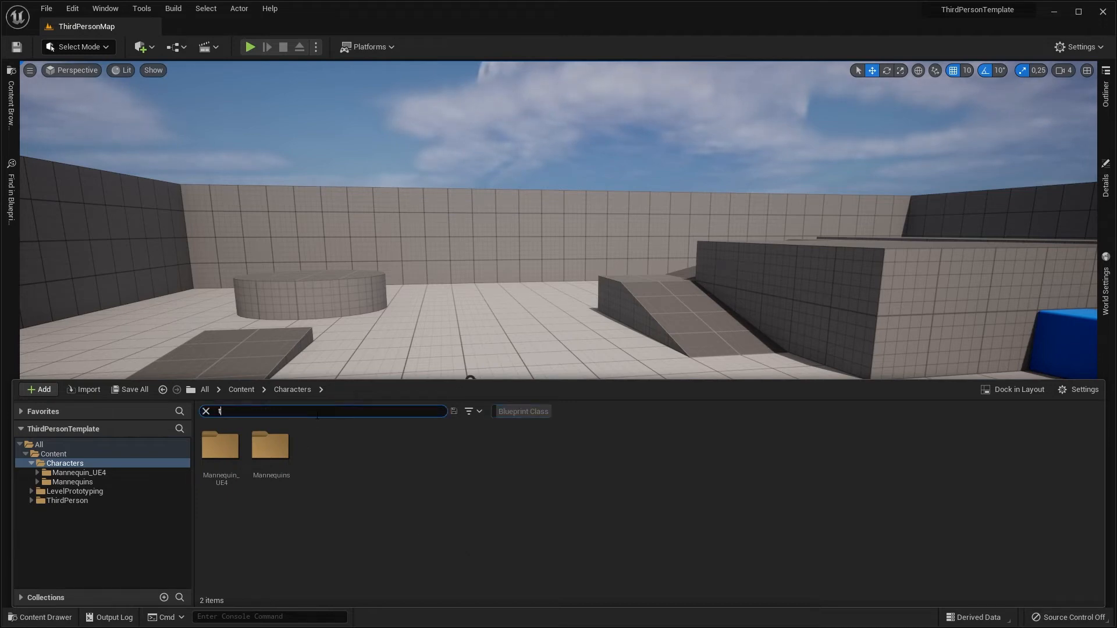
{"action": "type", "text": "hird"}
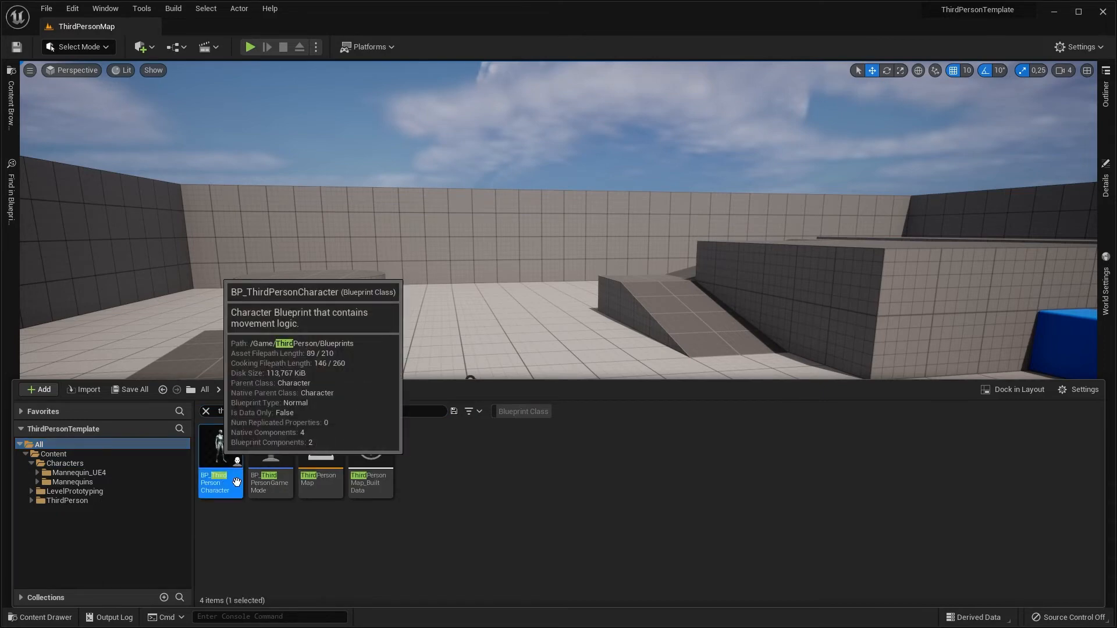
Step: Inspect BP_ThirdPersonCharacter's SKM_Quinn mesh, play-test Quinn walking, and return to ThirdPersonMap
{"action": "double_click", "coordinate": [220, 482]}
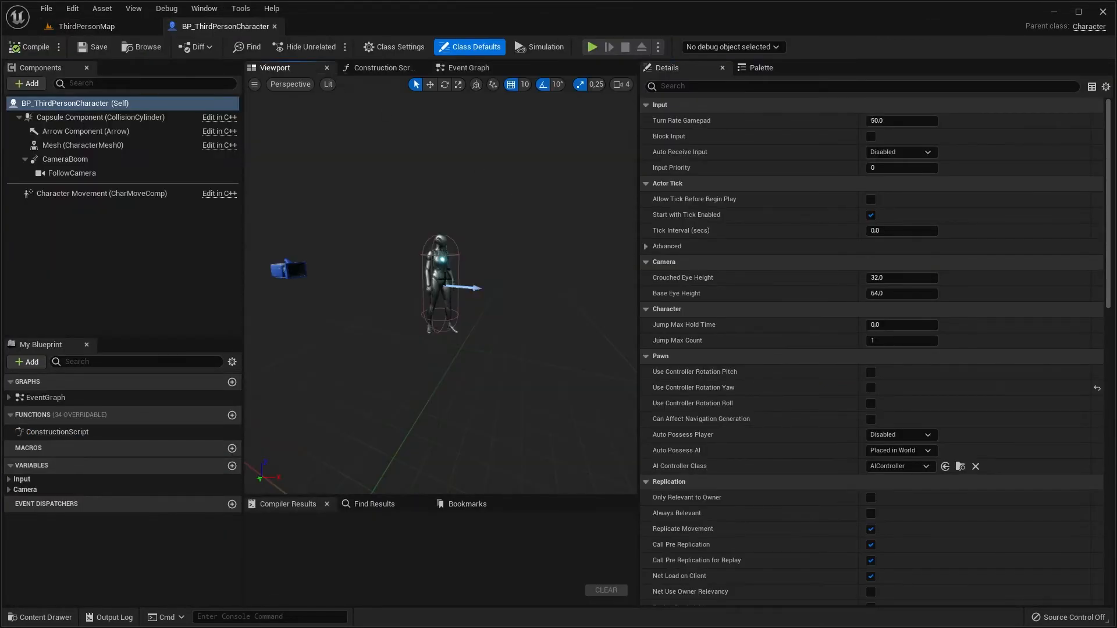
{"action": "left_click", "coordinate": [83, 145]}
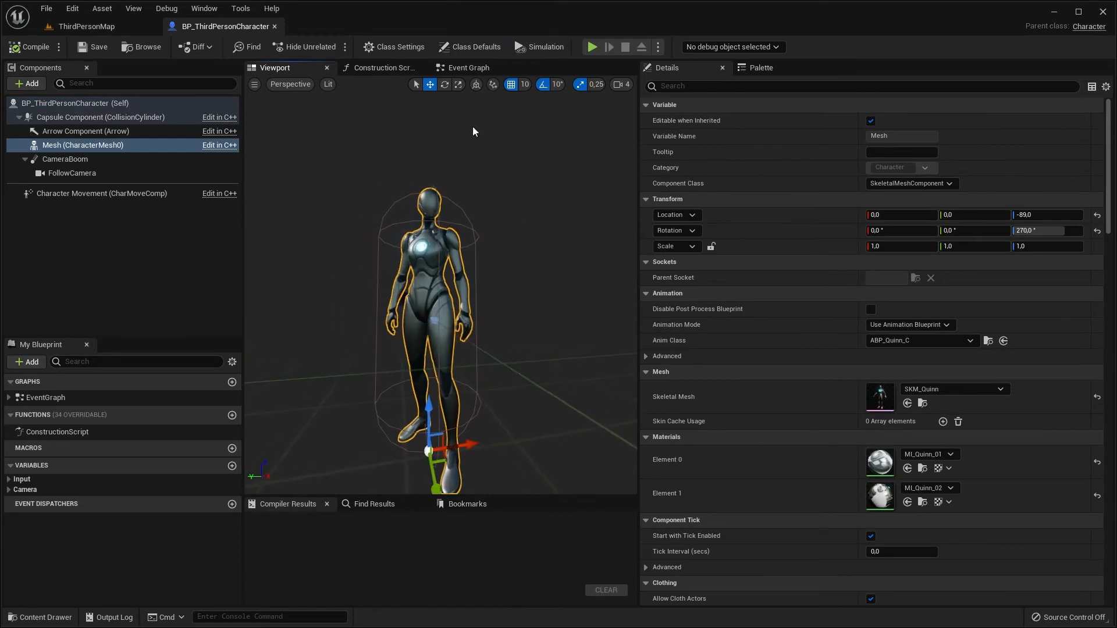
{"action": "left_click", "coordinate": [592, 47]}
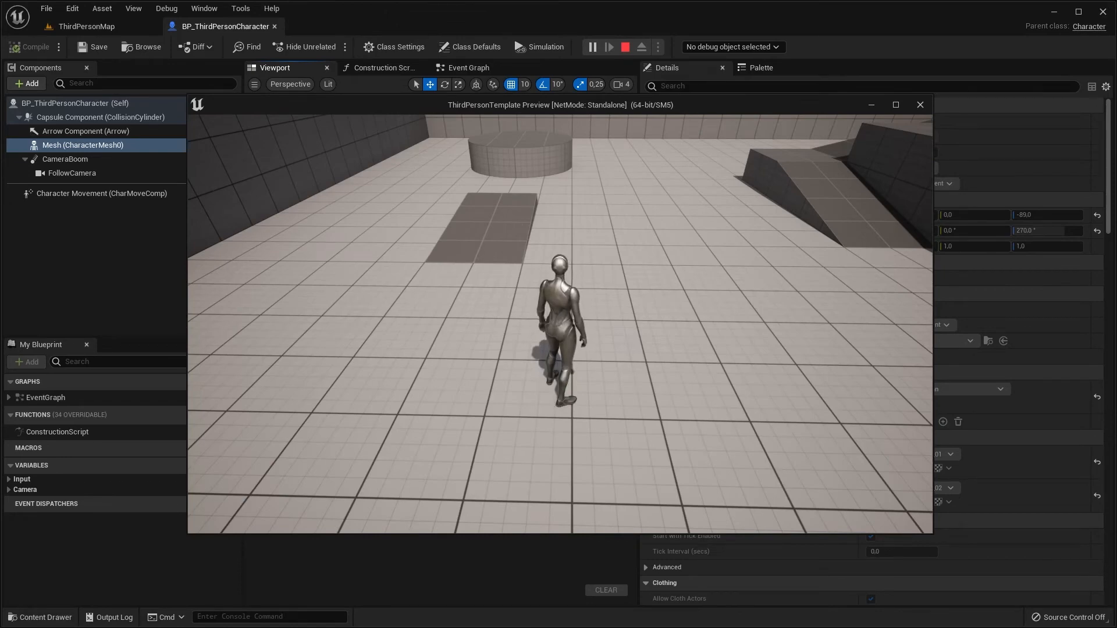
{"action": "left_click", "coordinate": [625, 46]}
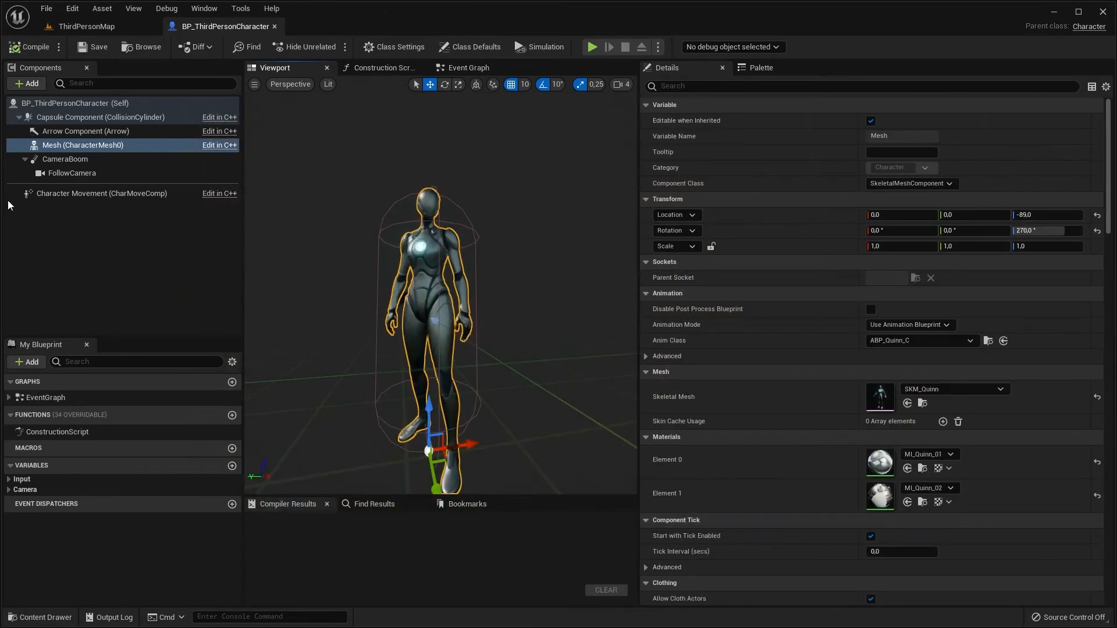
{"action": "left_click", "coordinate": [85, 26]}
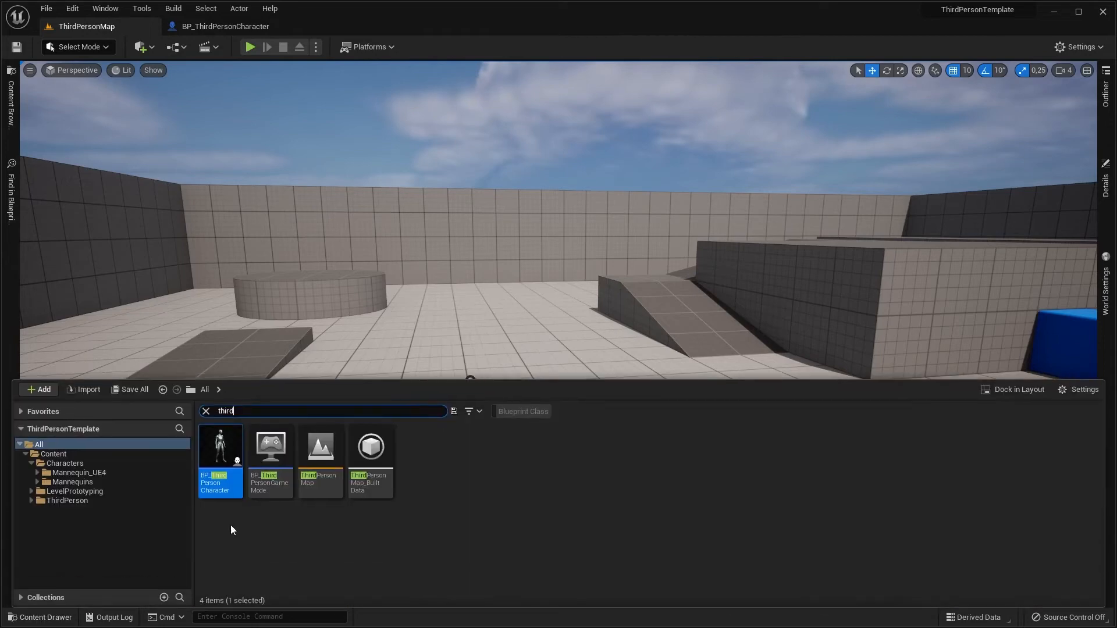
Step: Create a Hero folder under Characters and choose Hero.fbx for import into it
{"action": "left_click", "coordinate": [38, 389]}
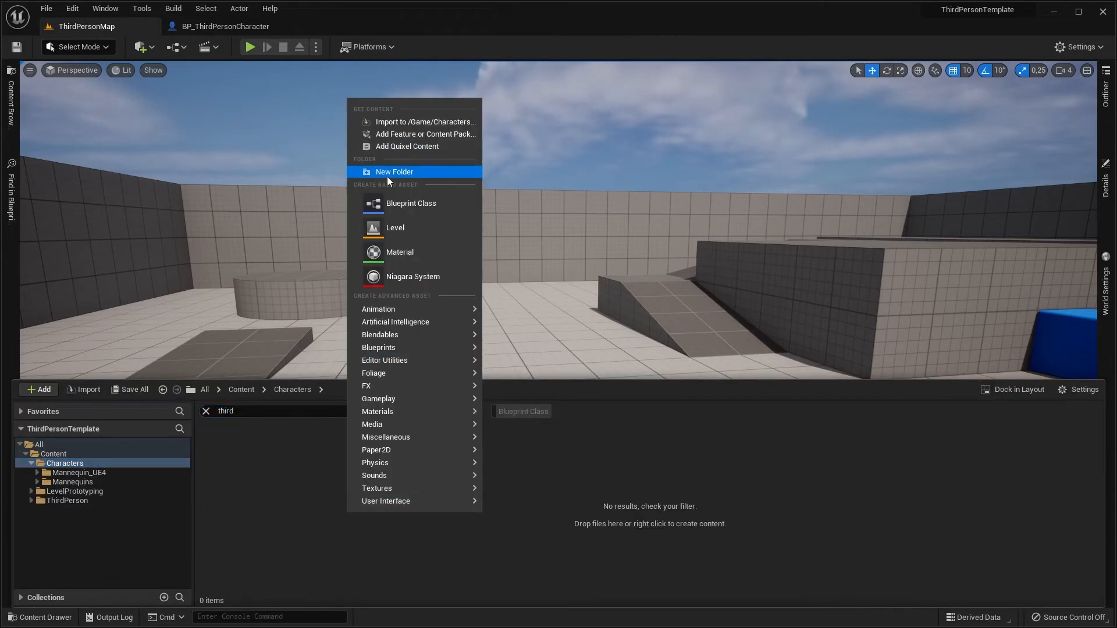
{"action": "left_click", "coordinate": [394, 172]}
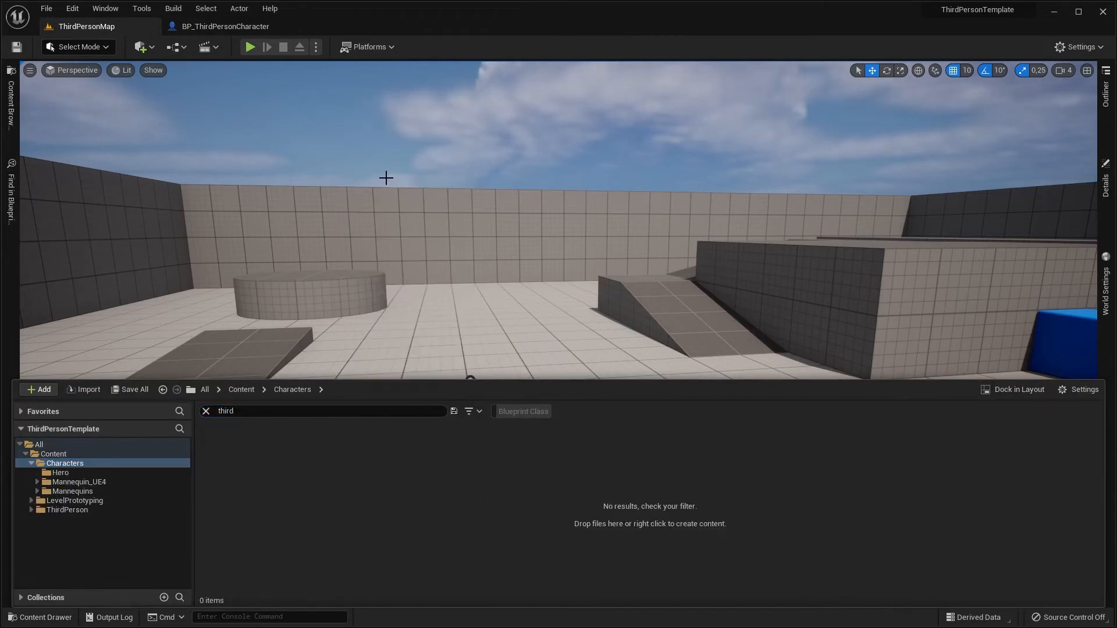
{"action": "left_click", "coordinate": [83, 390]}
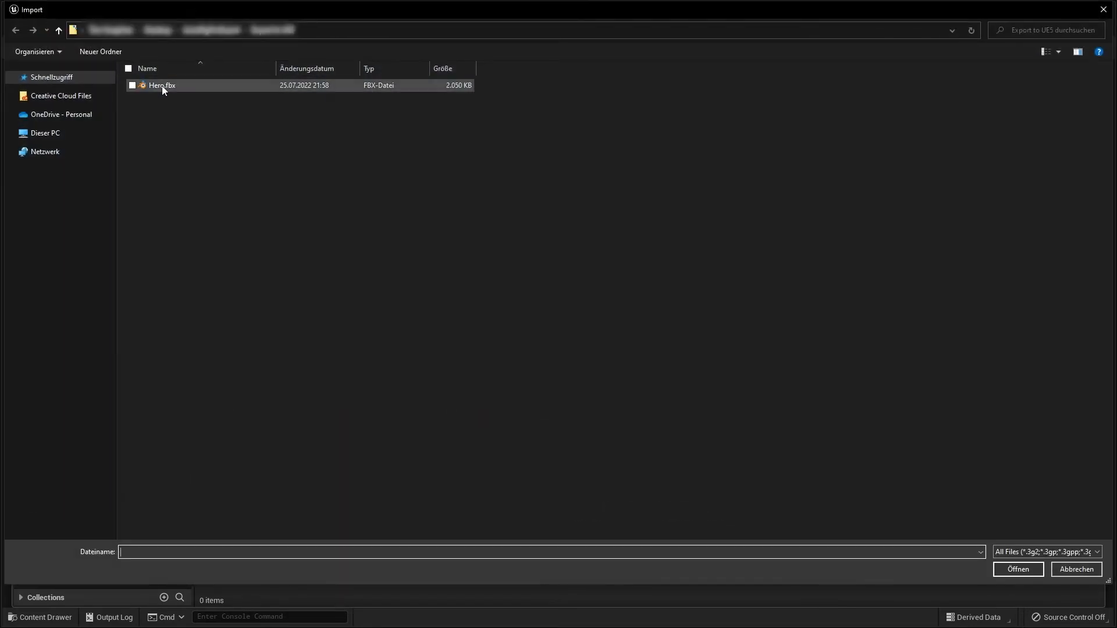
{"action": "left_click", "coordinate": [162, 85]}
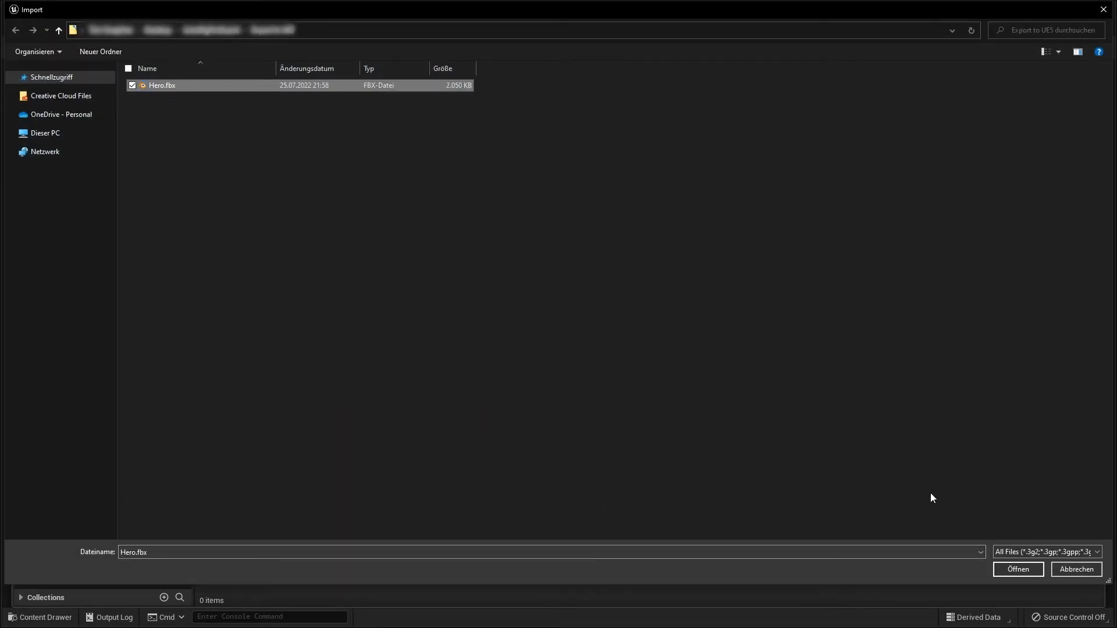
{"action": "left_click", "coordinate": [1018, 569]}
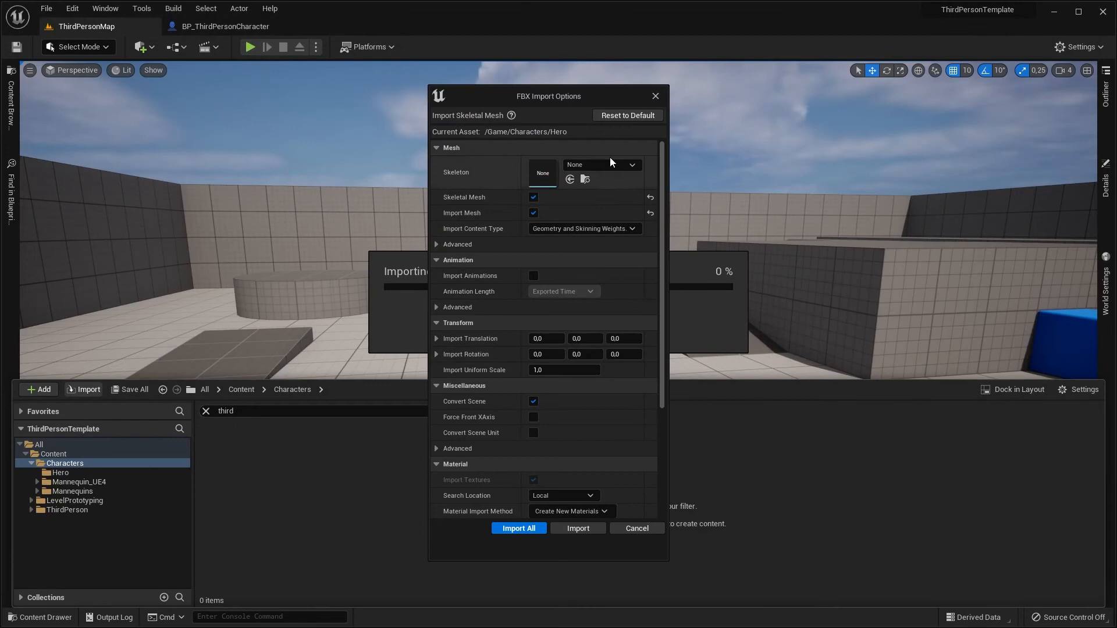
Step: Assign SK_Mannequin as the skeleton in FBX Import Options and run Import All
{"action": "left_click", "coordinate": [629, 164]}
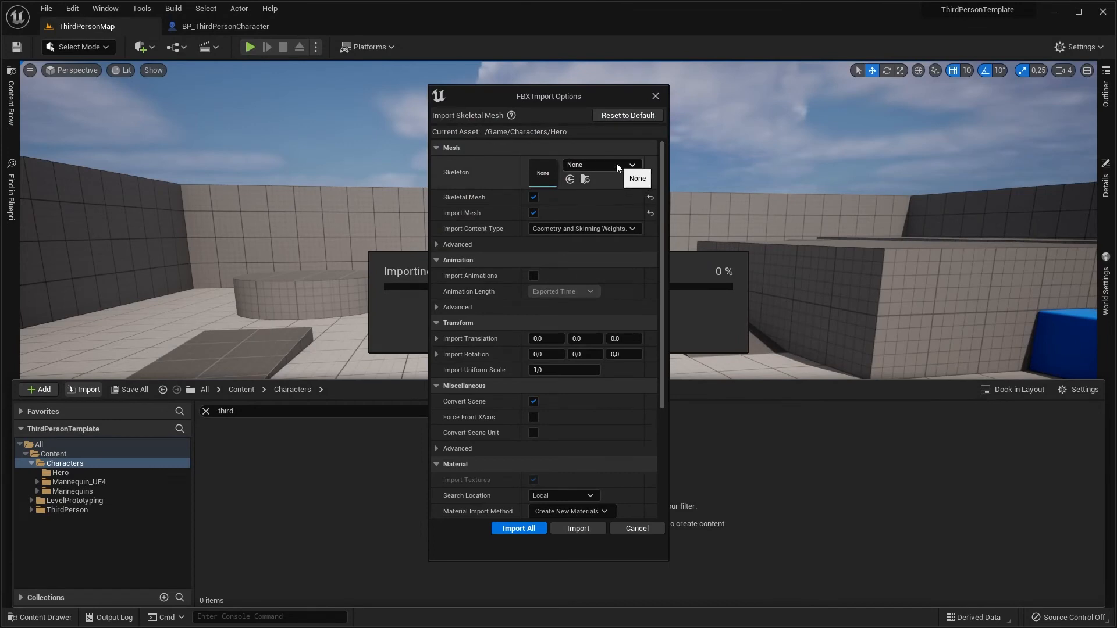
{"action": "left_click", "coordinate": [631, 165]}
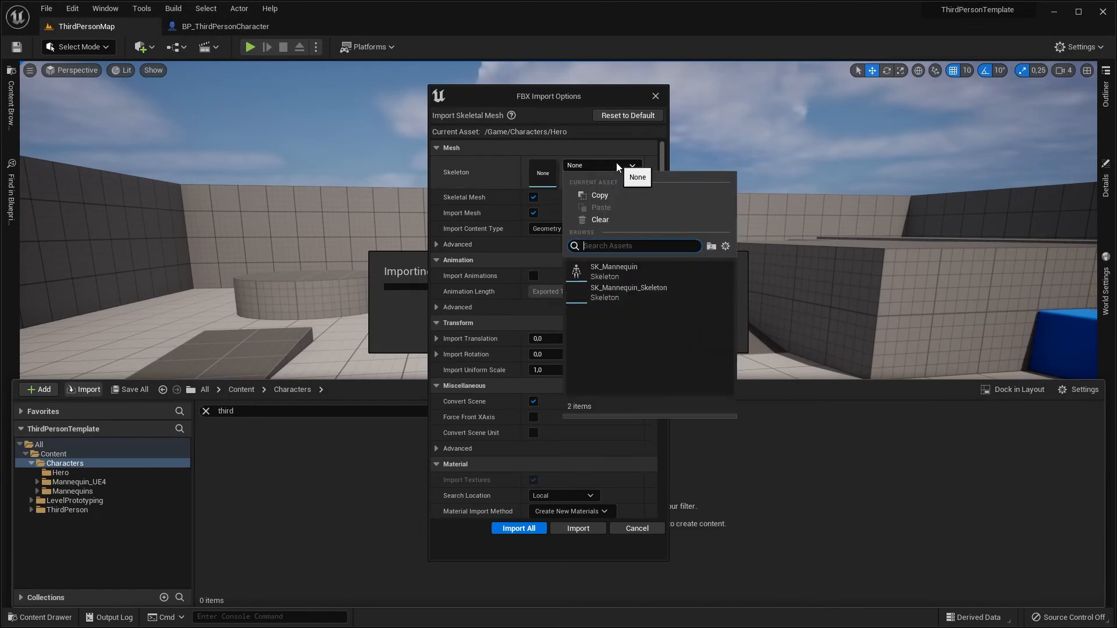
{"action": "mouse_move", "coordinate": [613, 272]}
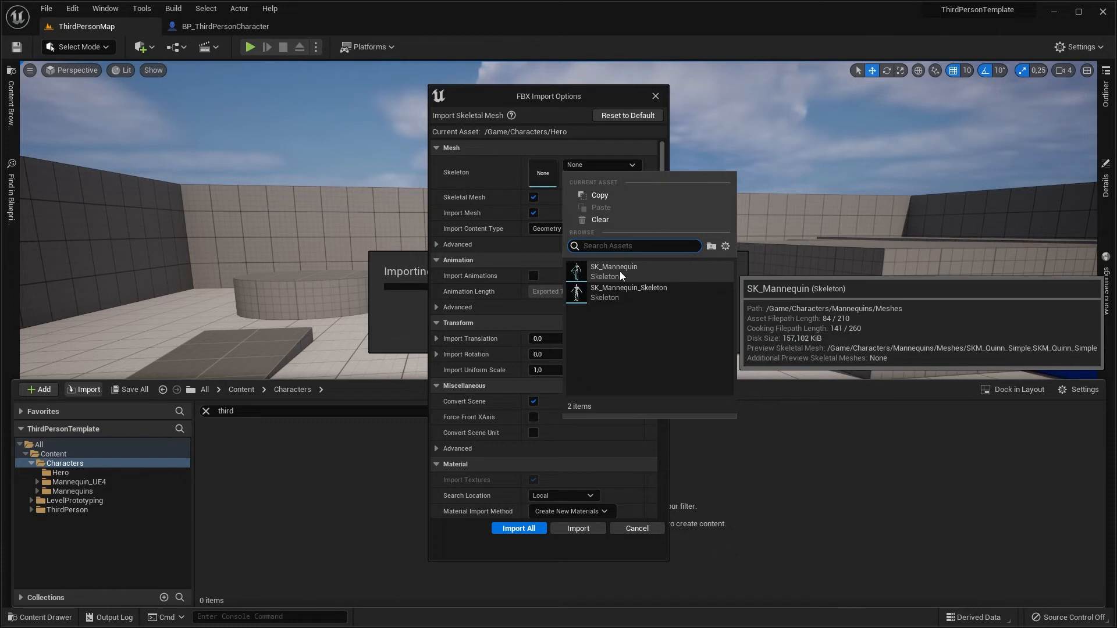
{"action": "mouse_move", "coordinate": [628, 292]}
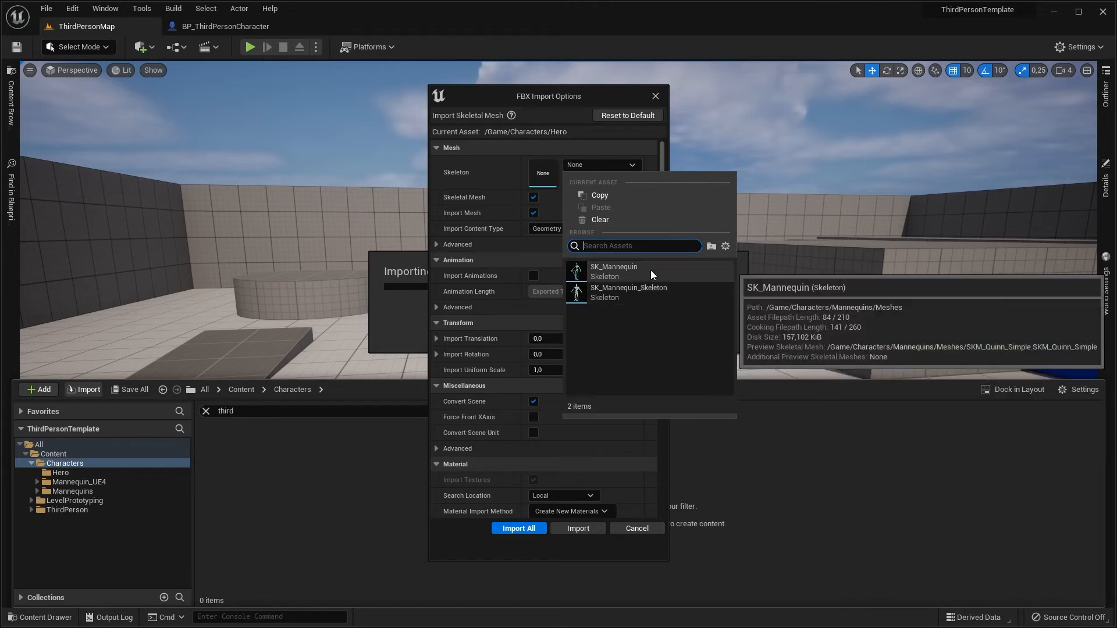
{"action": "left_click", "coordinate": [613, 271]}
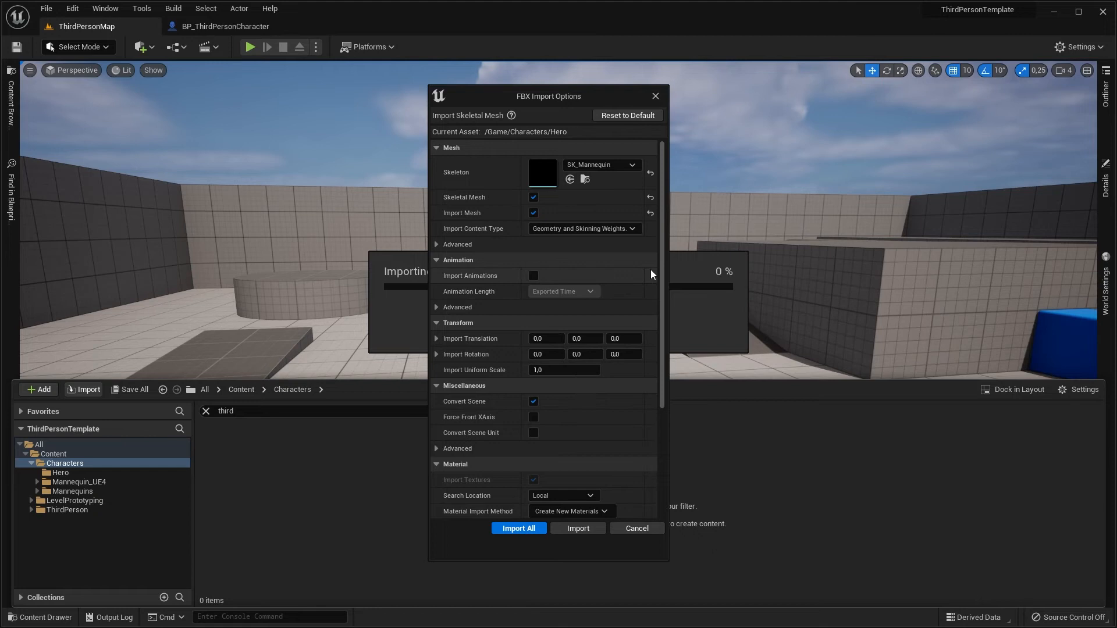
{"action": "mouse_move", "coordinate": [459, 565]}
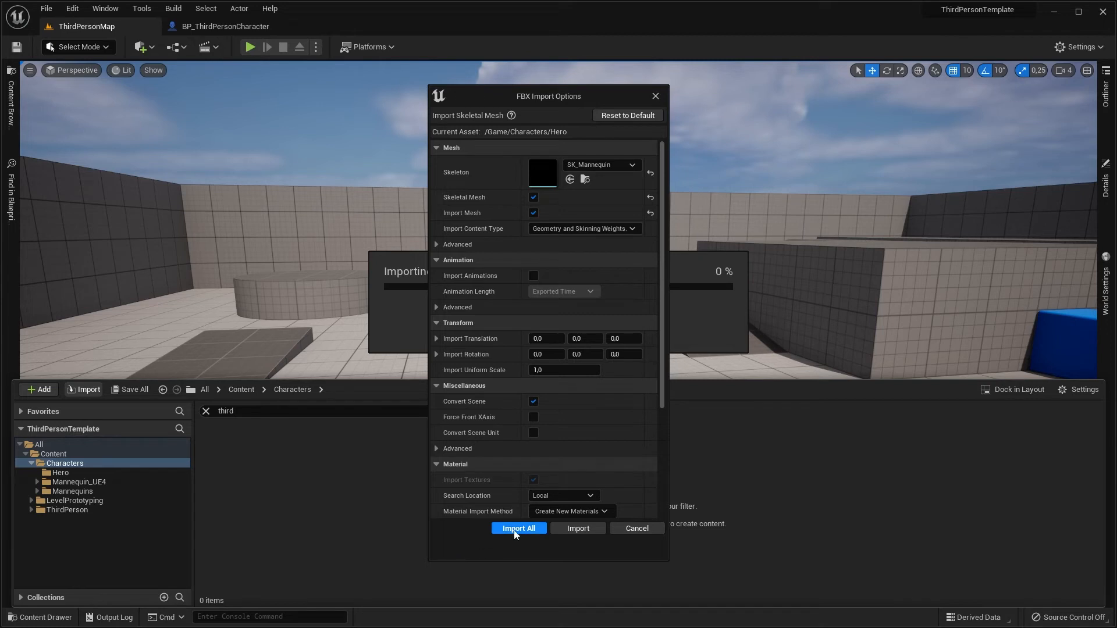
{"action": "mouse_move", "coordinate": [518, 528]}
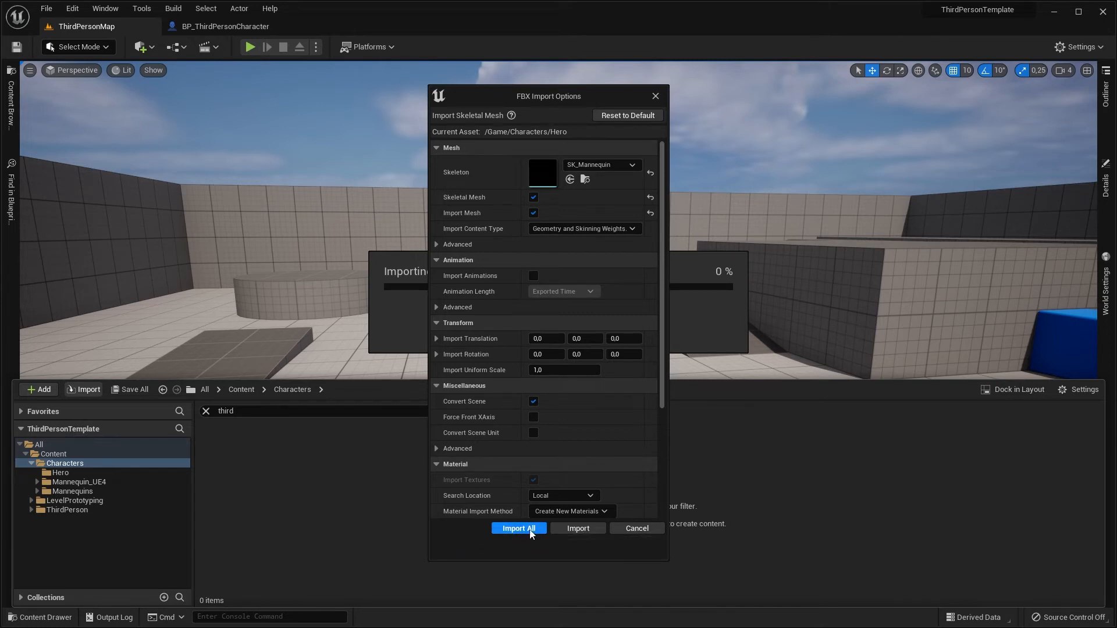
{"action": "left_click", "coordinate": [518, 527]}
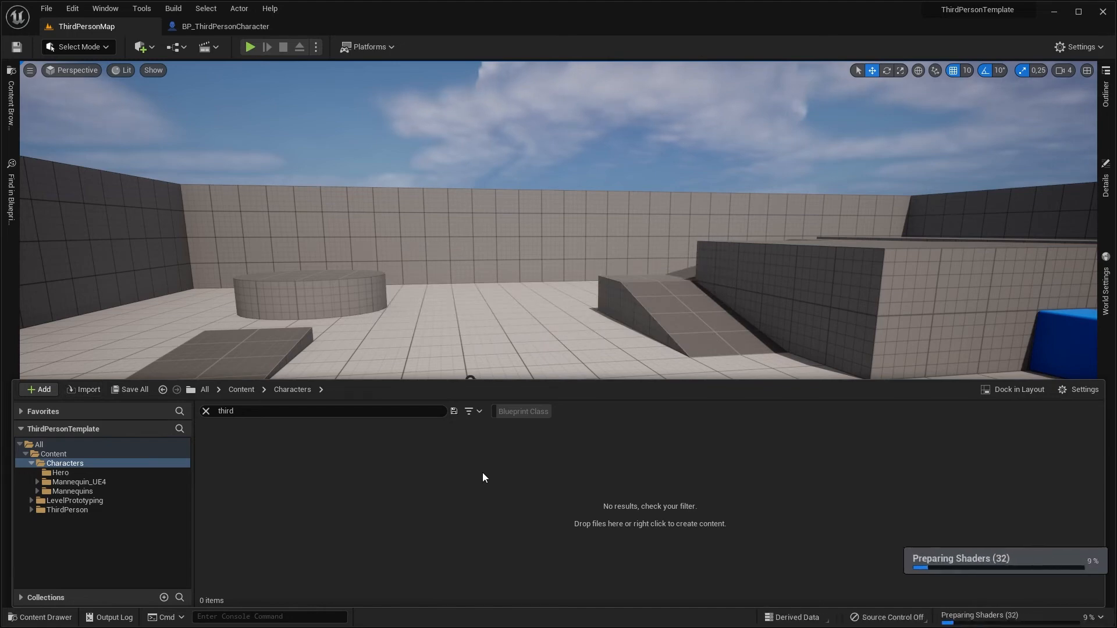
{"action": "mouse_move", "coordinate": [954, 536]}
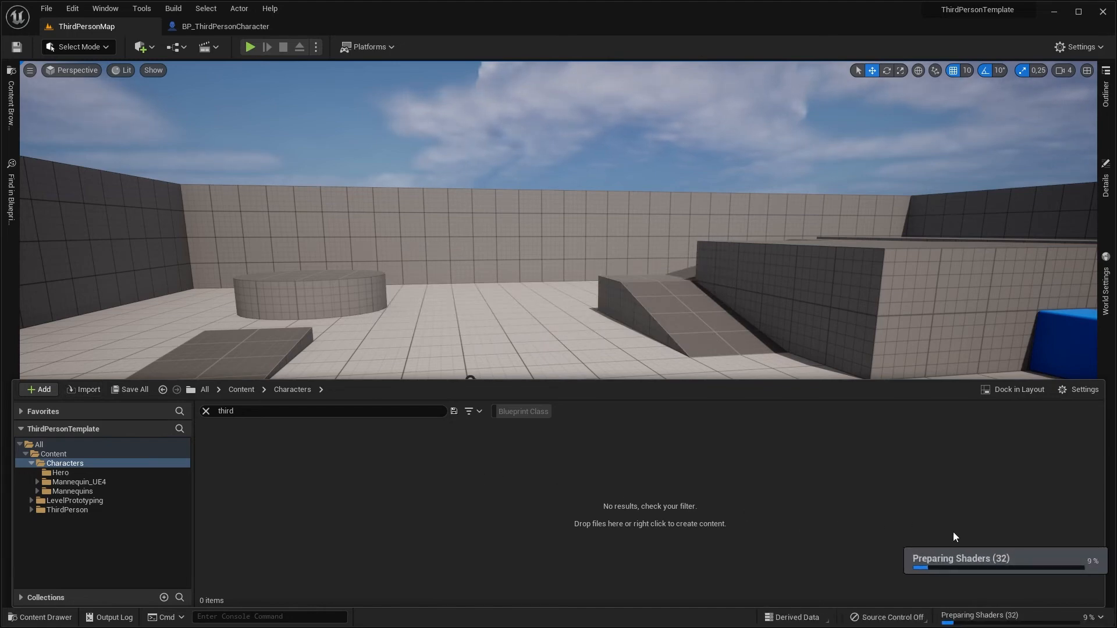
Step: Clear the search to reveal the imported Hero assets, then reopen BP_ThirdPersonCharacter
{"action": "left_click", "coordinate": [205, 411]}
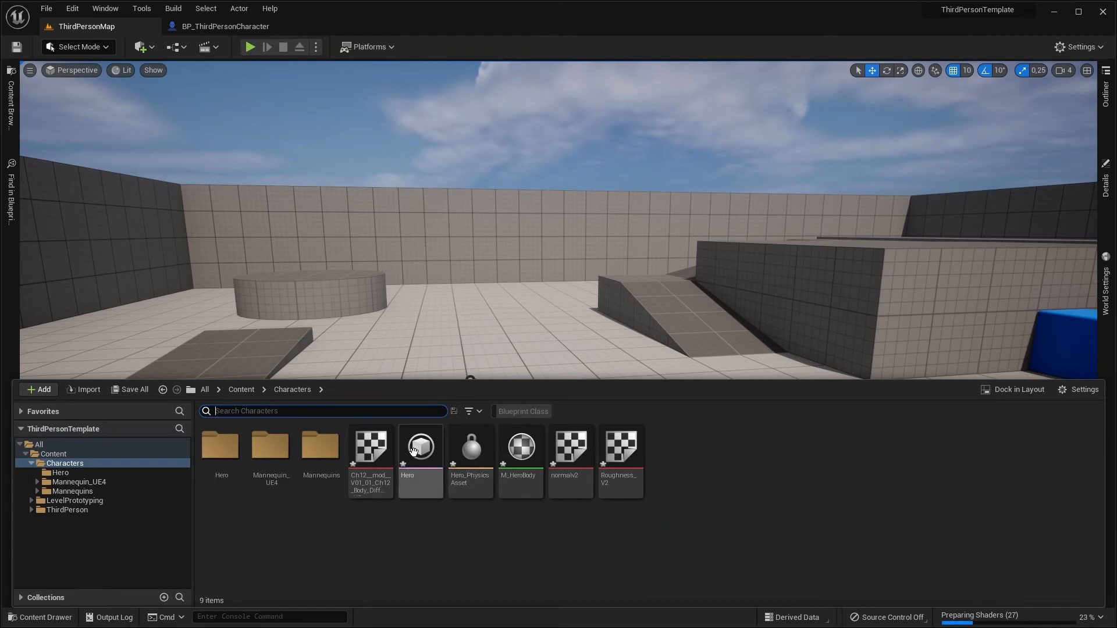
{"action": "mouse_move", "coordinate": [420, 464]}
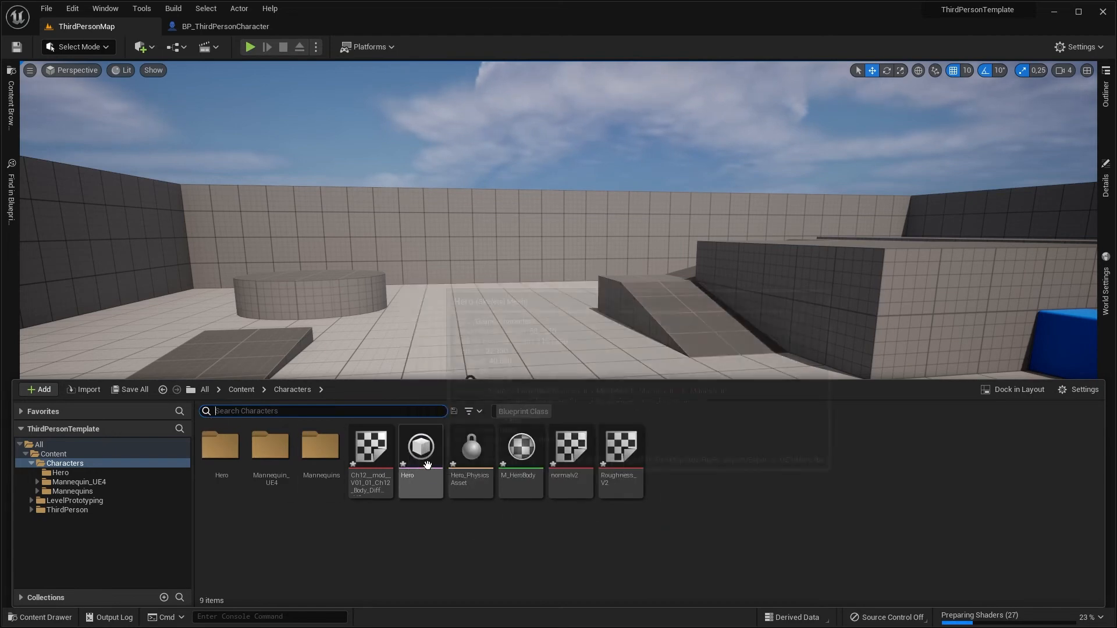
{"action": "double_click", "coordinate": [420, 447]}
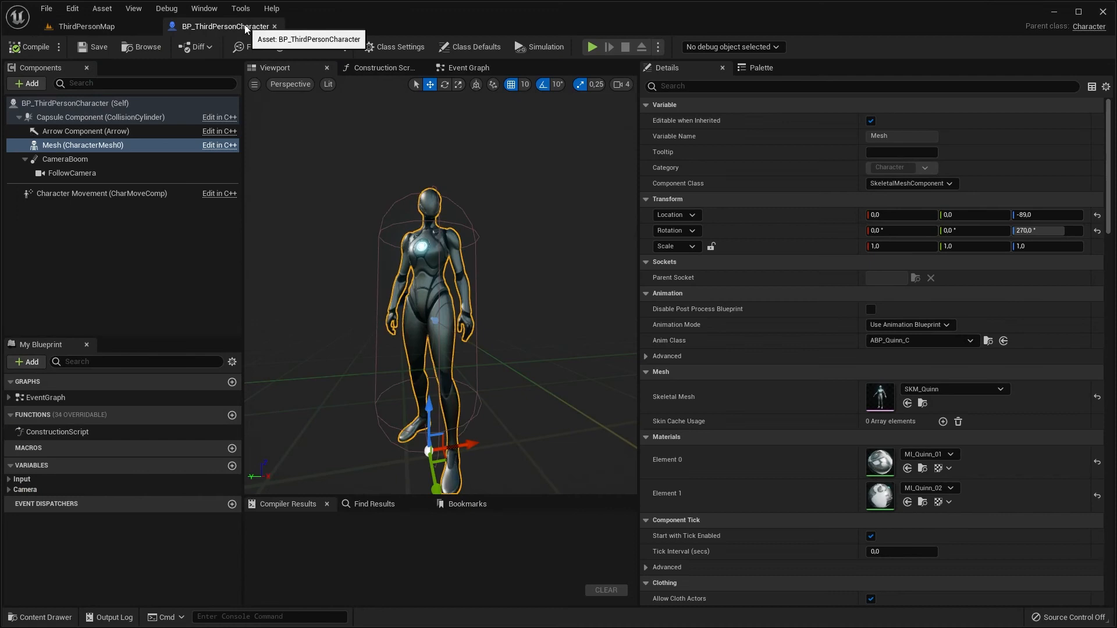
Step: Set the Mesh component's Skeletal Mesh to Hero and play-test the Hero walking
{"action": "left_click", "coordinate": [1000, 389]}
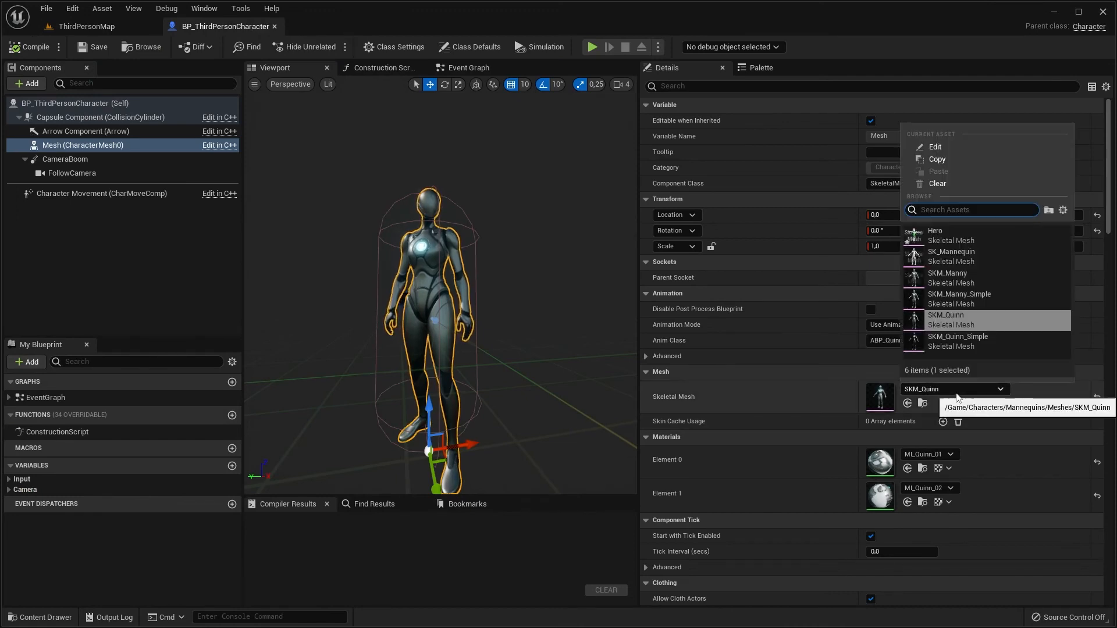
{"action": "left_click", "coordinate": [935, 233]}
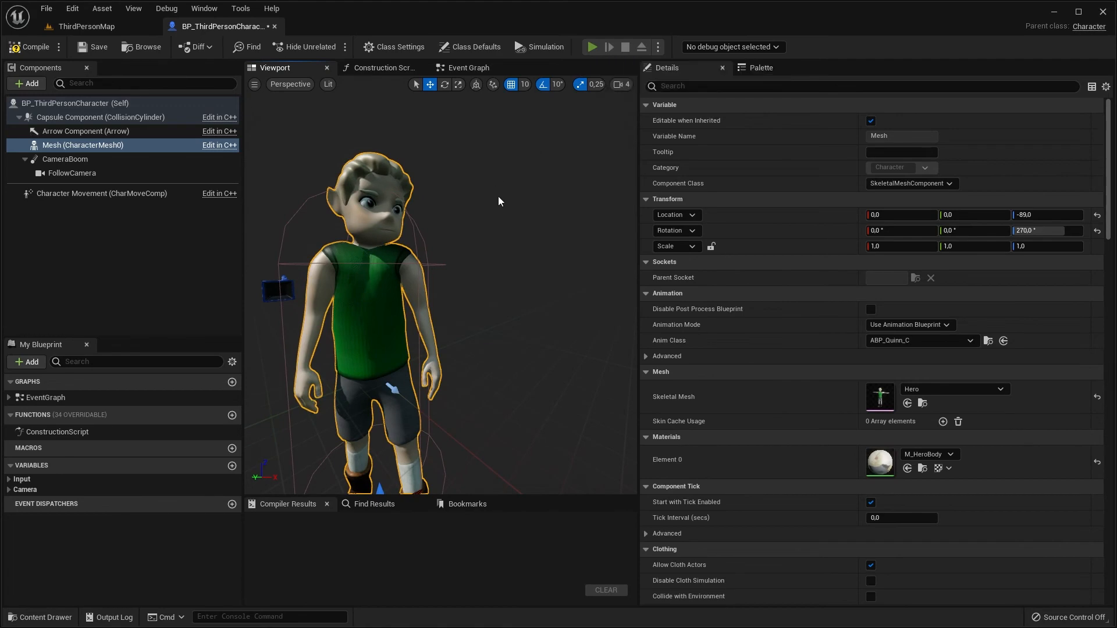
{"action": "left_click", "coordinate": [592, 46]}
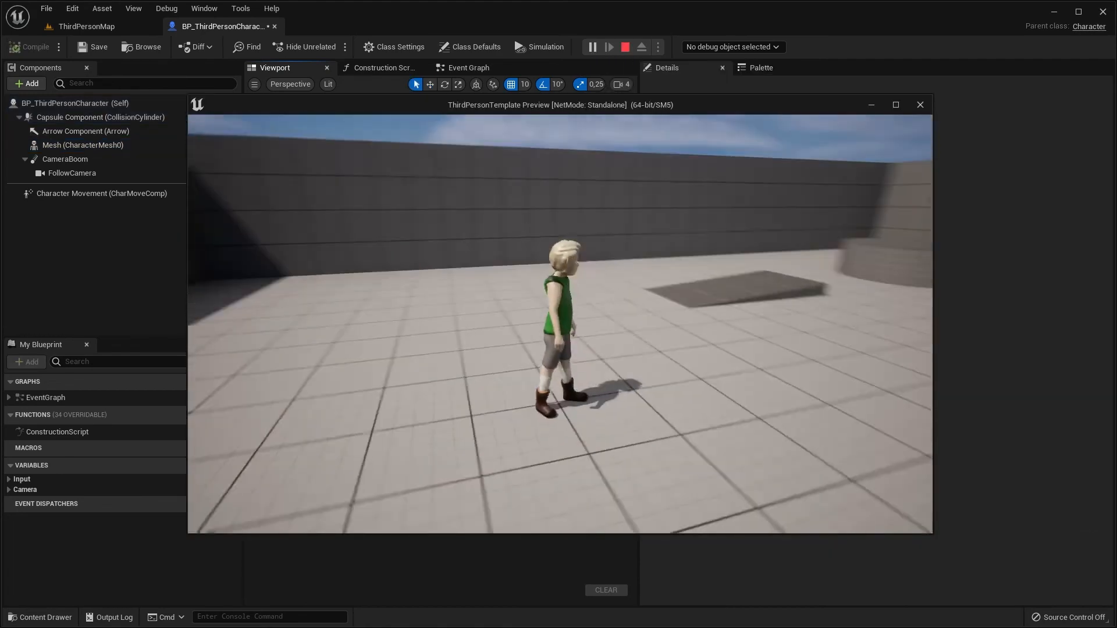